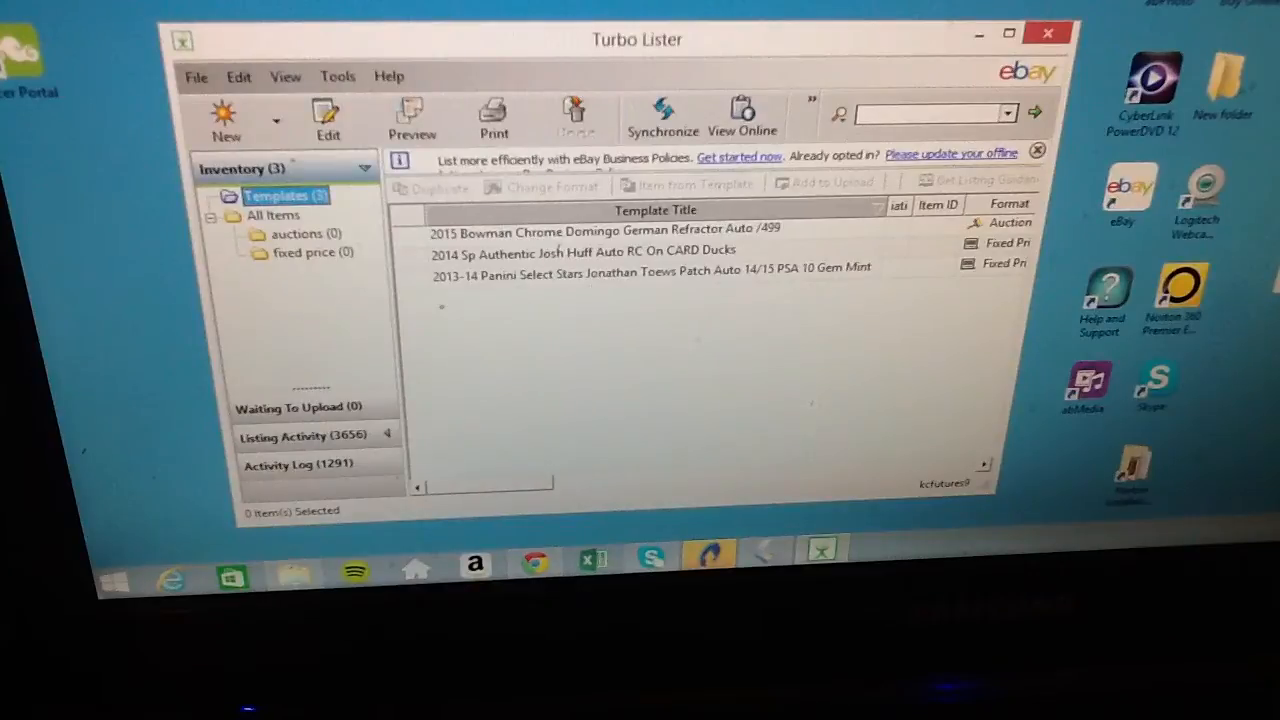
mouse_move(898, 42)
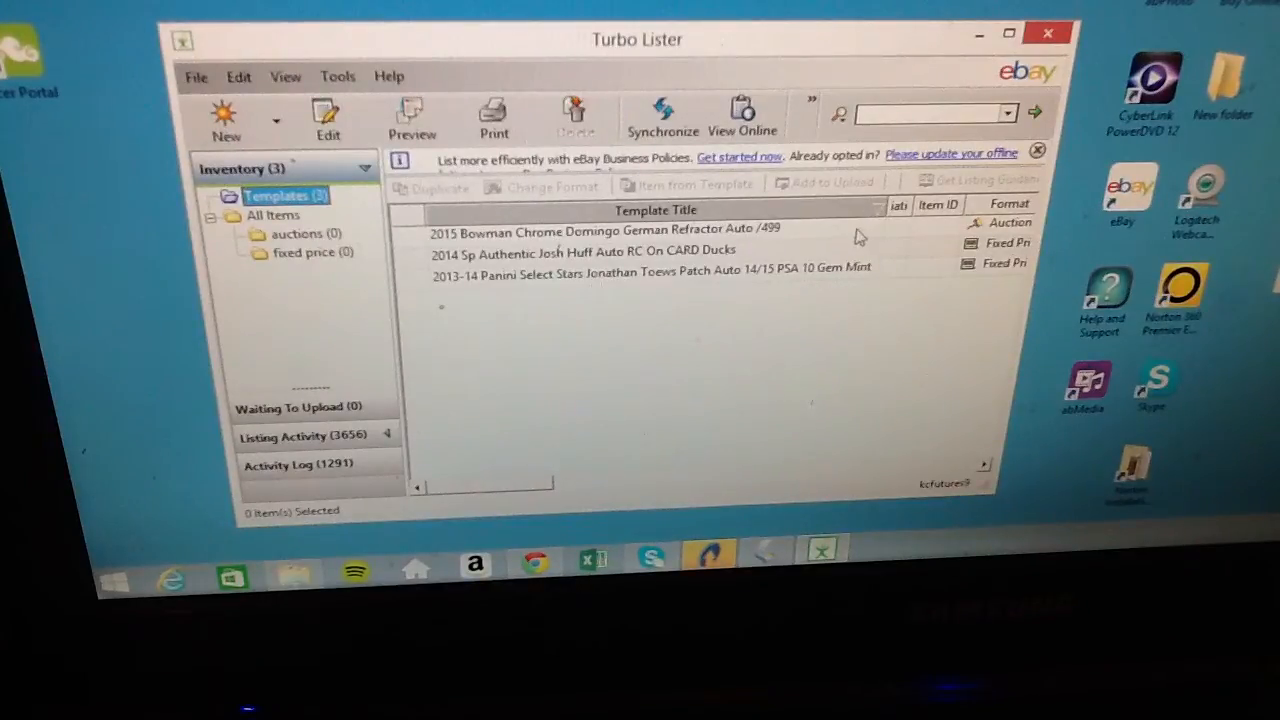
mouse_move(708, 280)
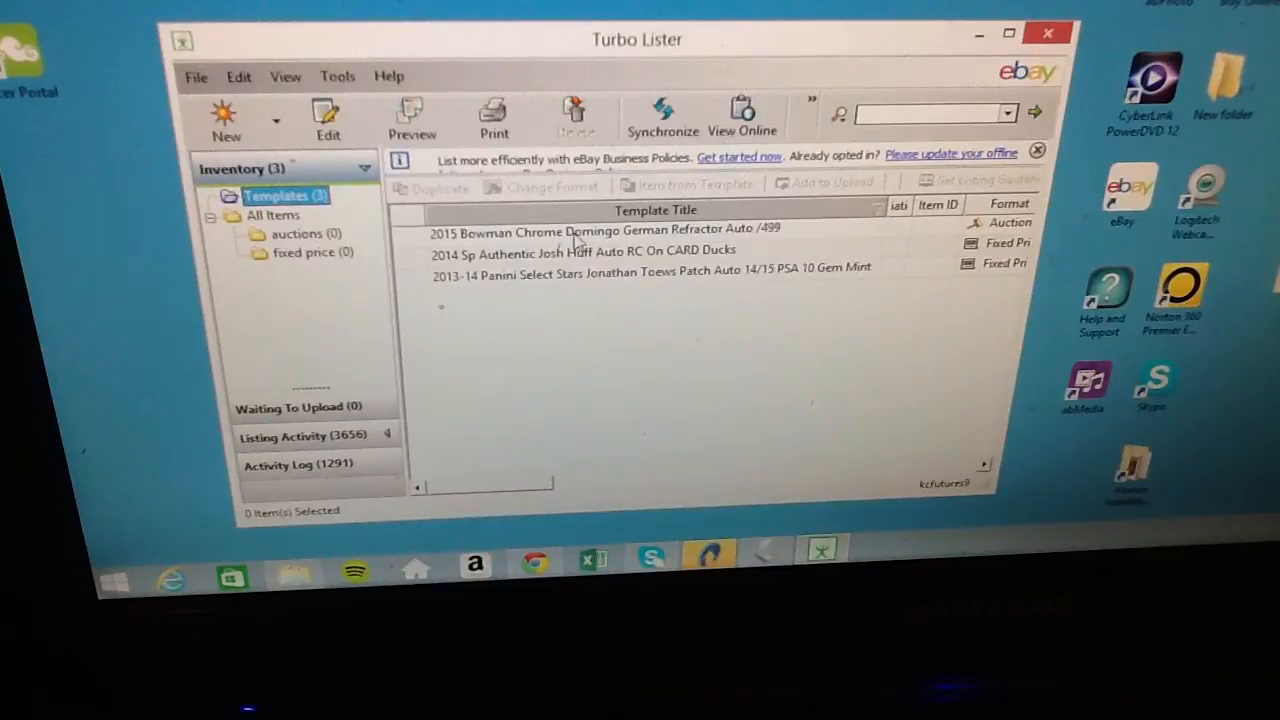
Step: Select the 2015 Bowman Chrome Domingo German Refractor Auto template in the Templates list
left_click(607, 228)
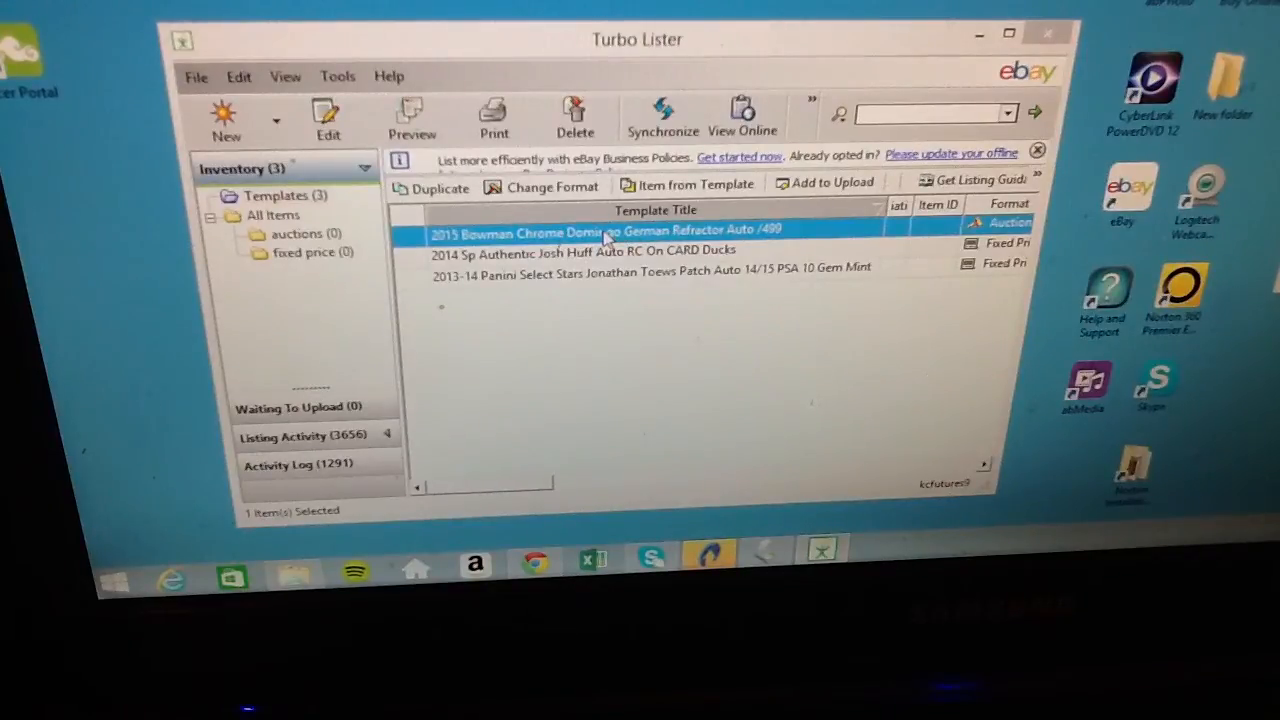
Step: Edit the Bowman Chrome template with a $2.50 start price and a 10-day auction duration
double_click(600, 231)
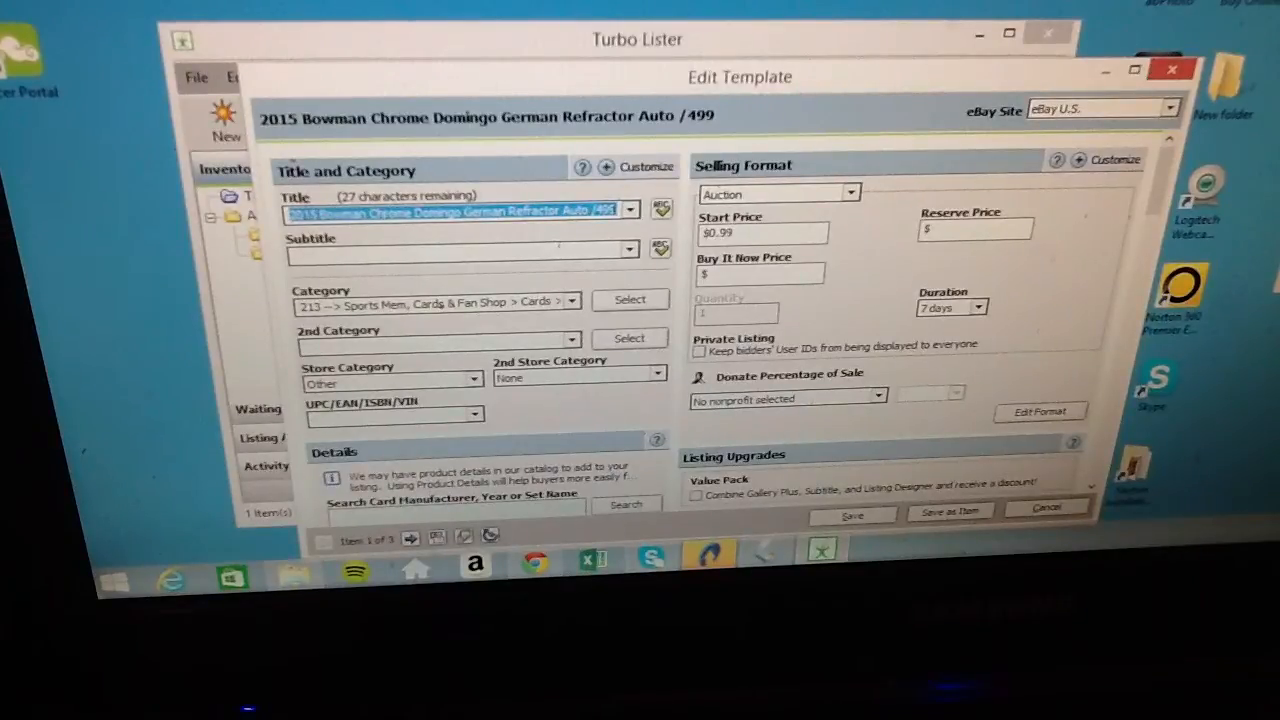
mouse_move(770, 220)
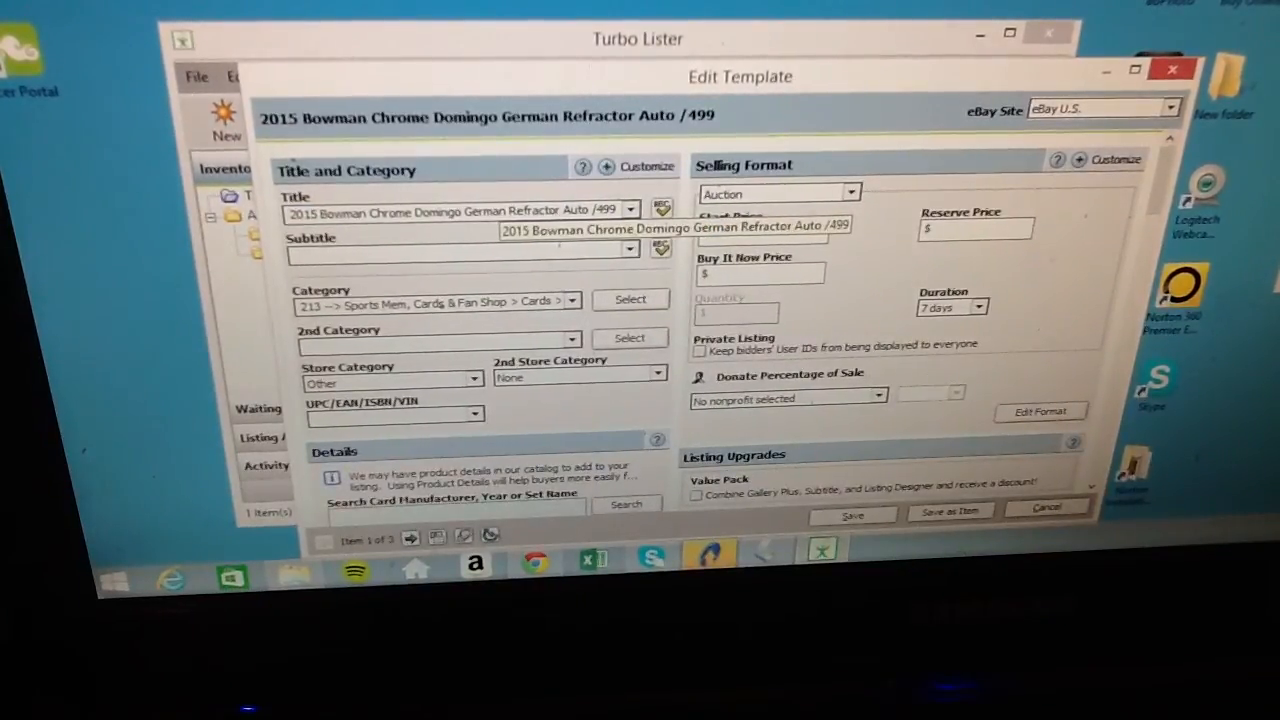
type("2.50")
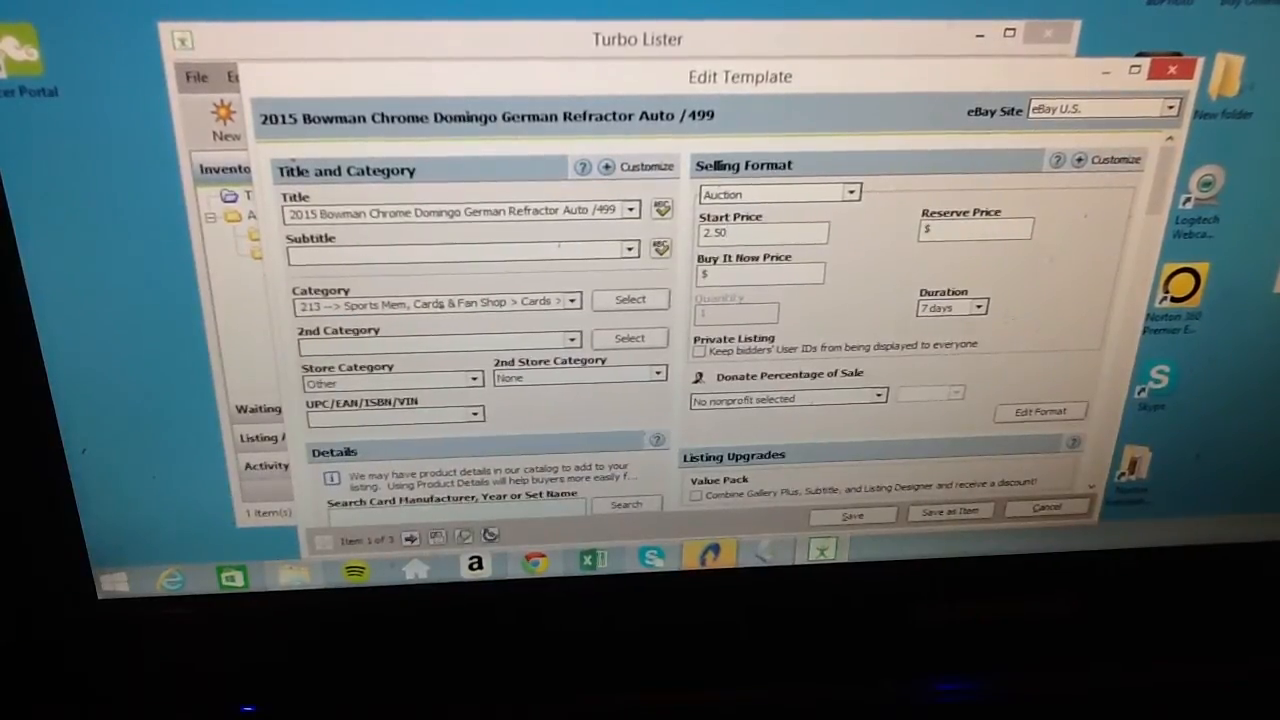
left_click(978, 307)
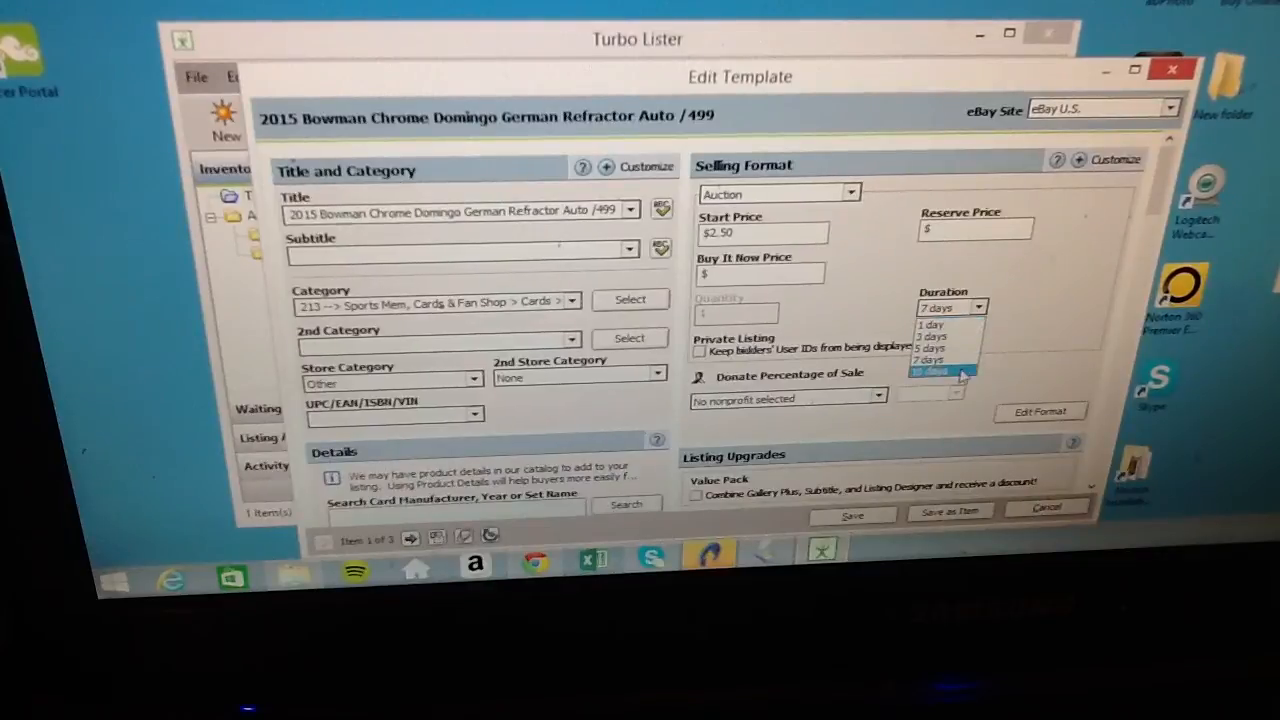
scroll("down", 3)
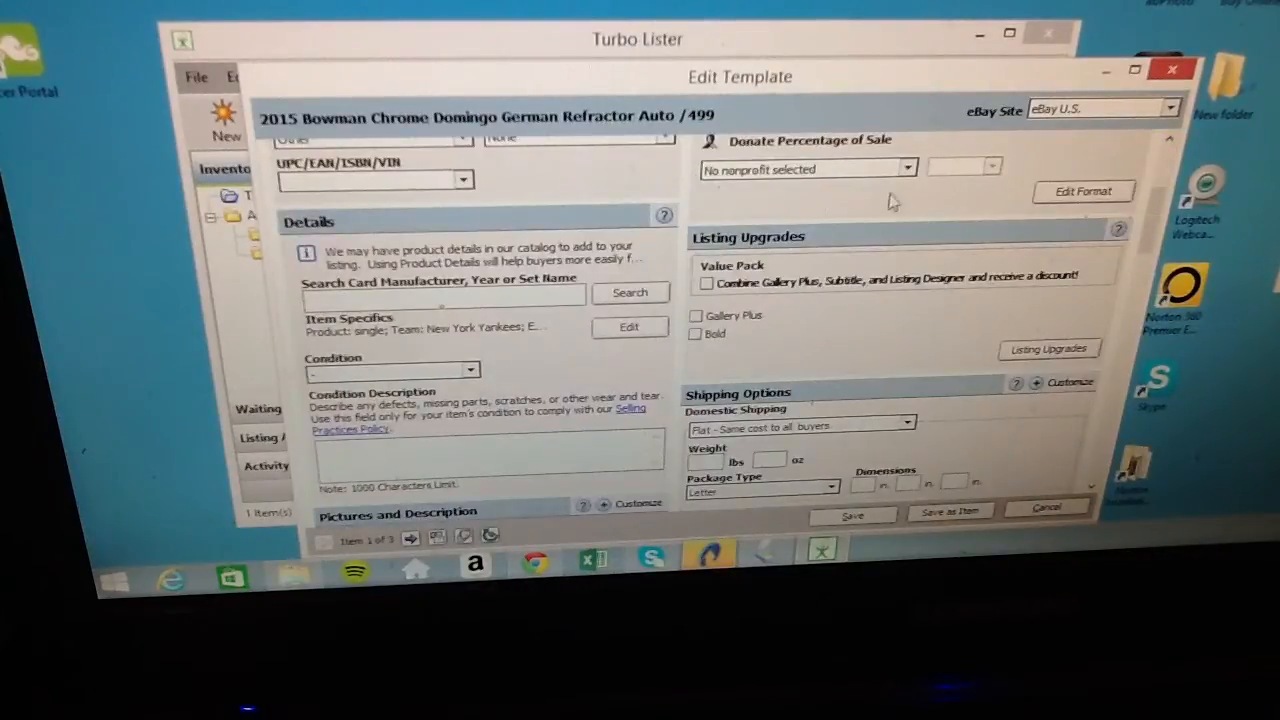
scroll("down", 3)
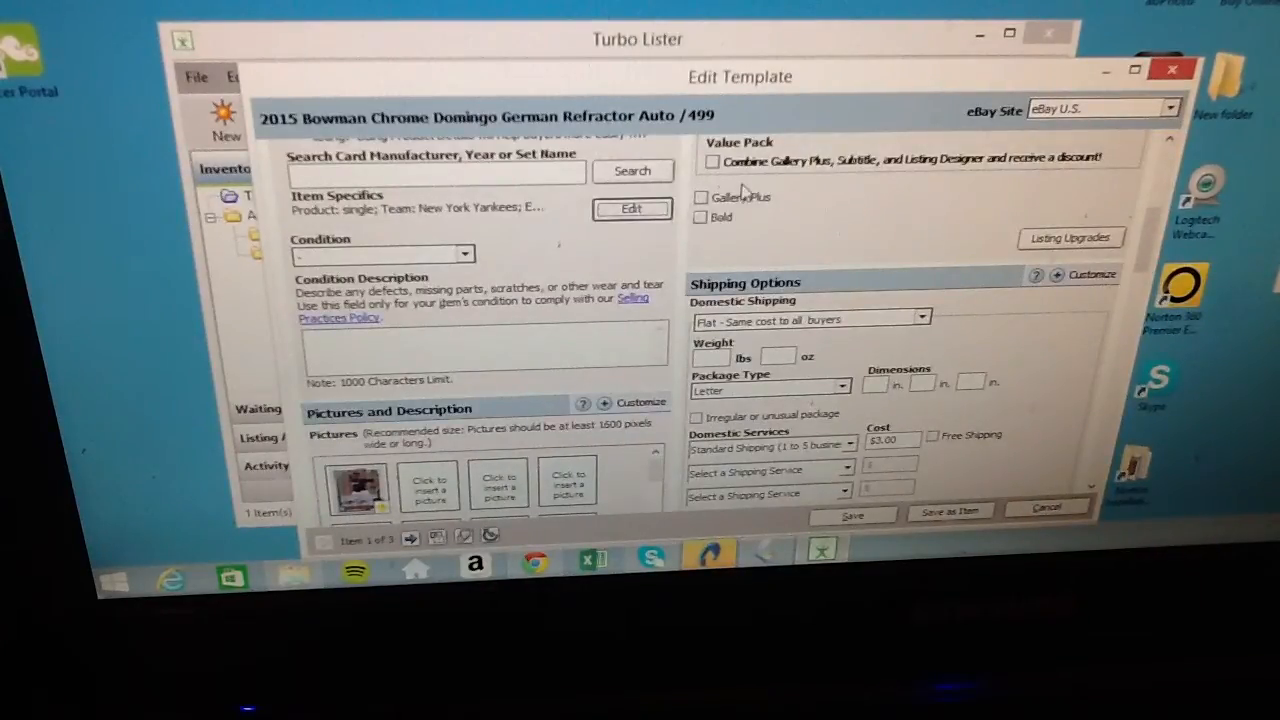
Step: Review the card's item specifics and accept them unchanged
left_click(631, 209)
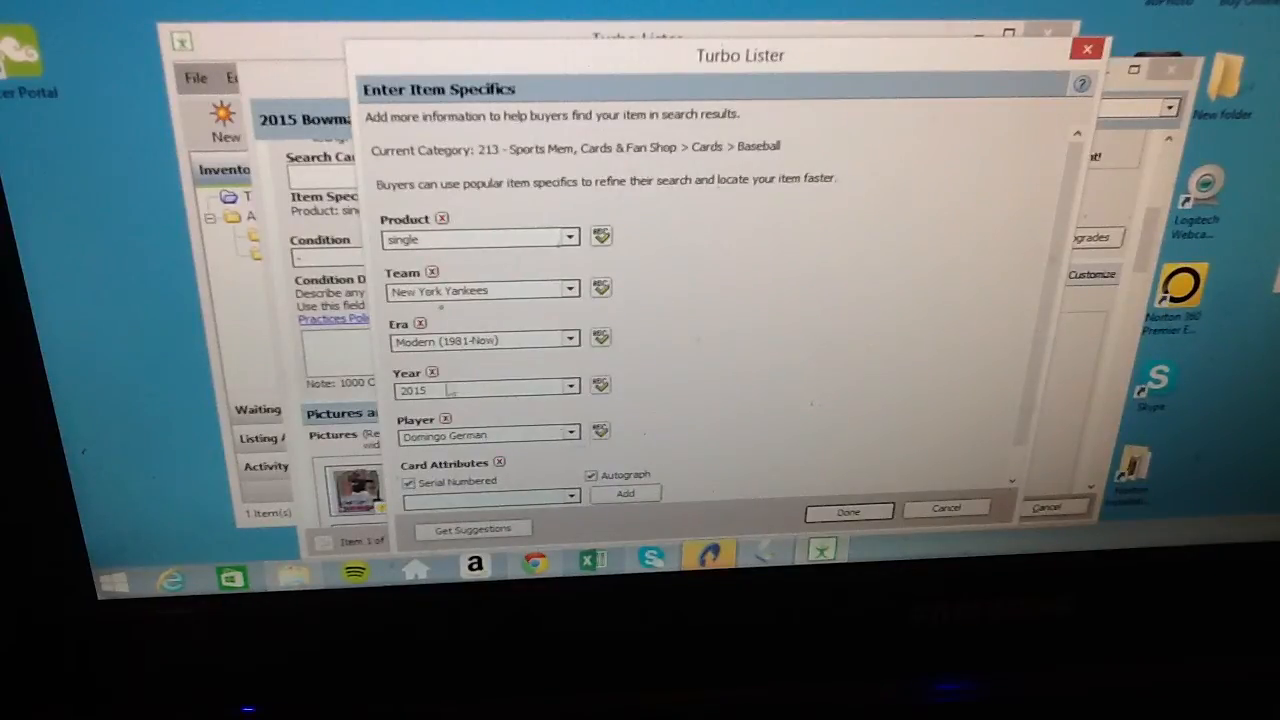
left_click(847, 511)
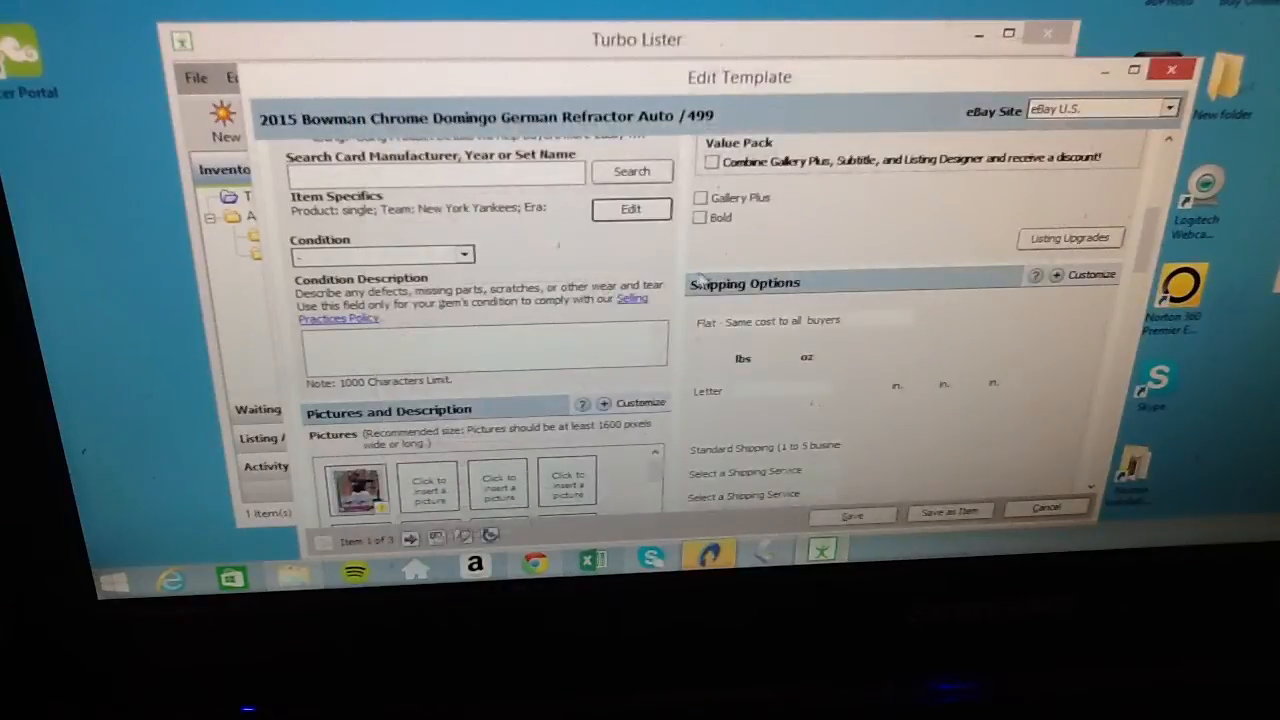
Step: Review the Domingo German template's shipping and listing details before saving it as an item
scroll("up", 3)
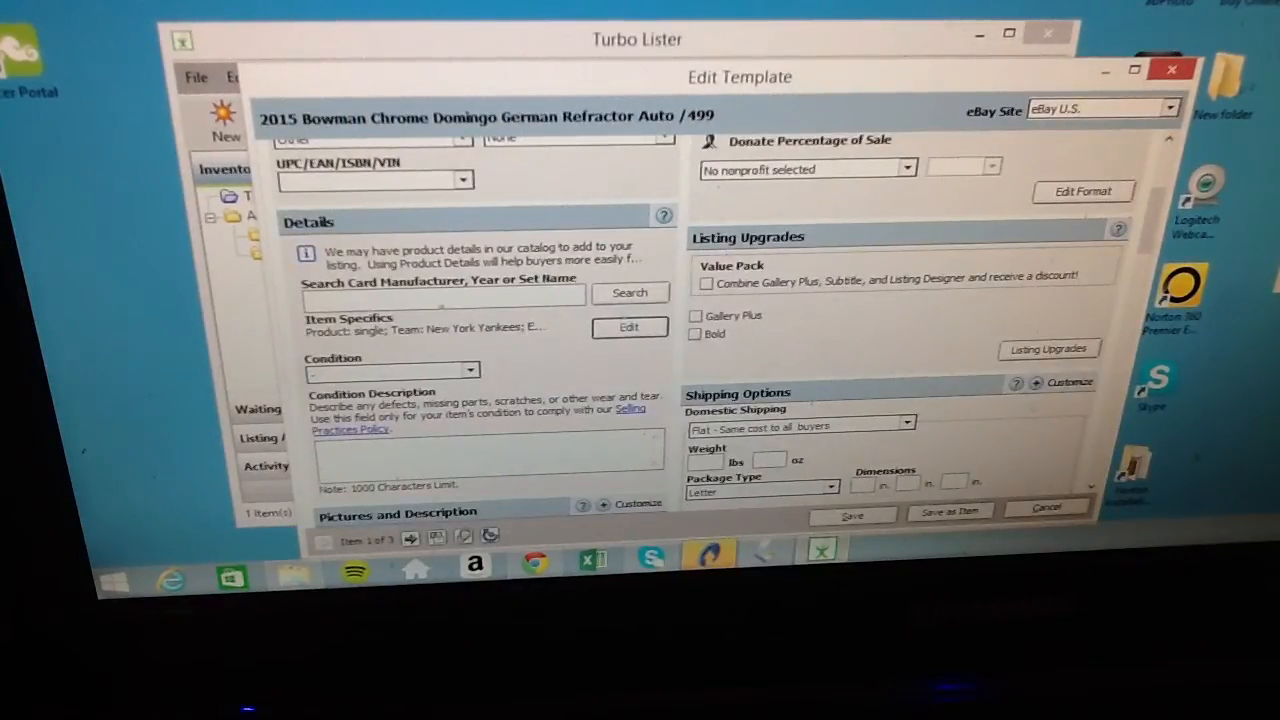
scroll("down", 3)
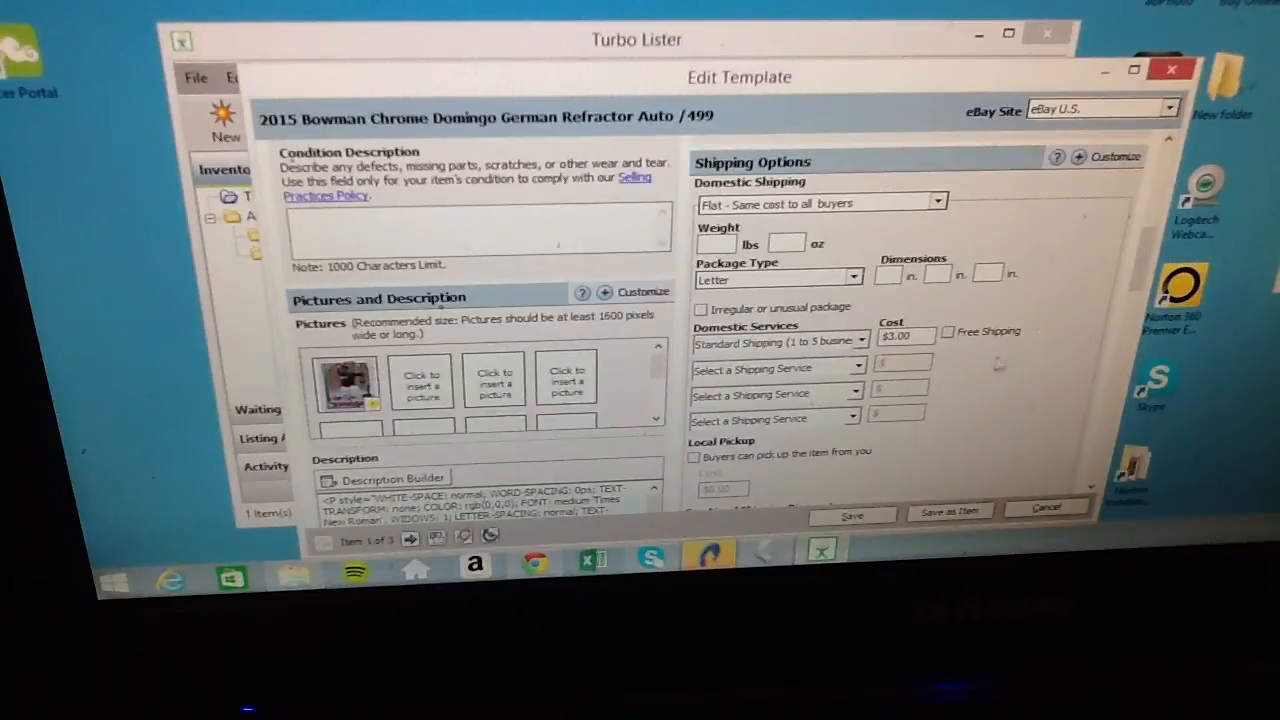
scroll("up", 3)
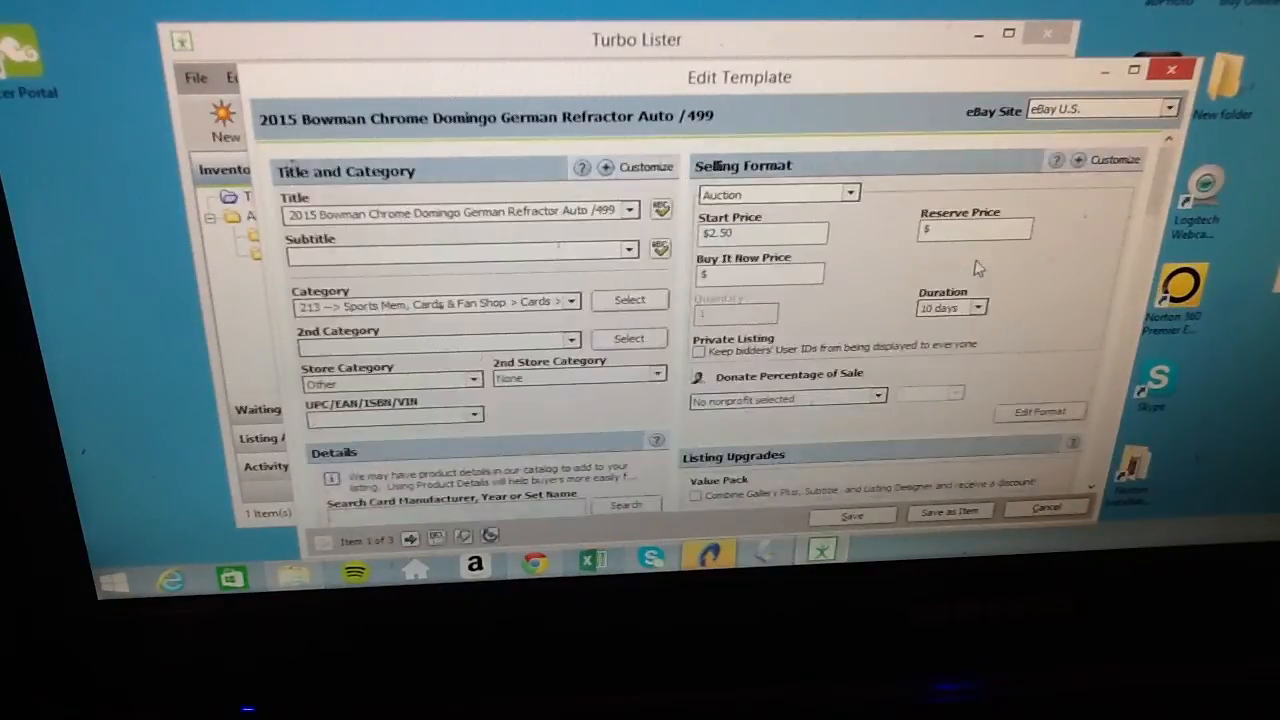
scroll("down", 3)
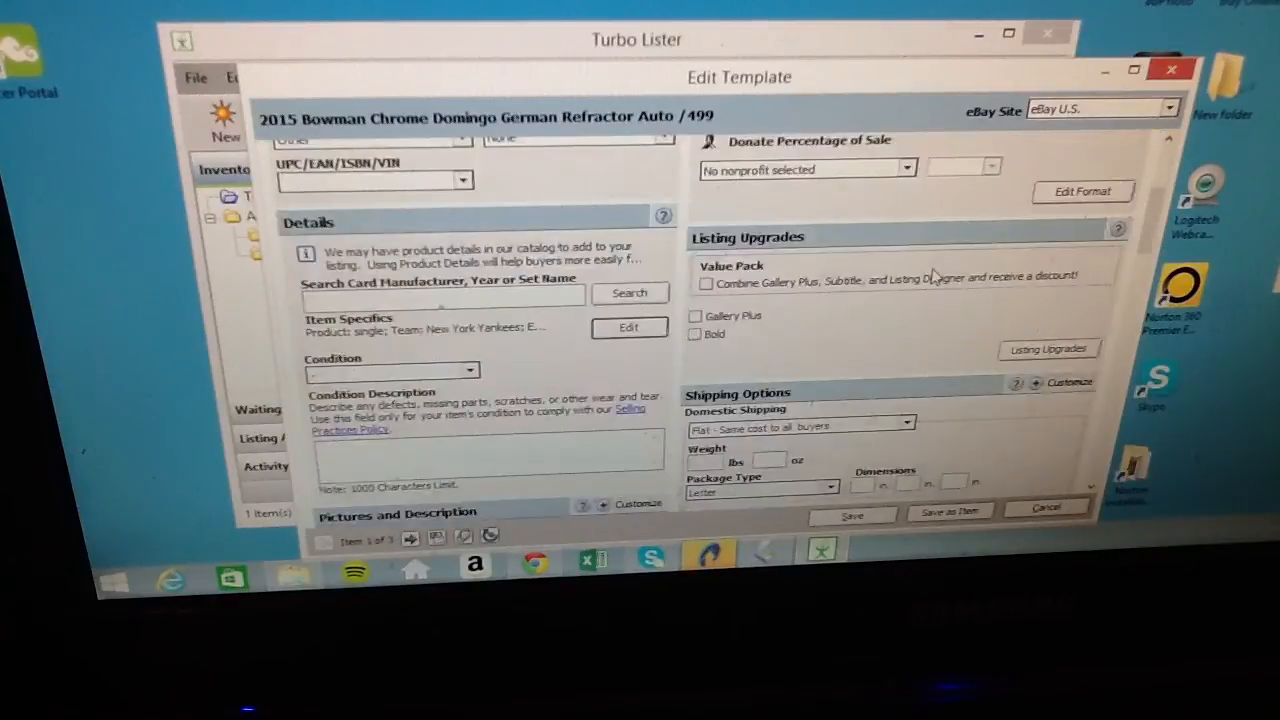
scroll("down", 3)
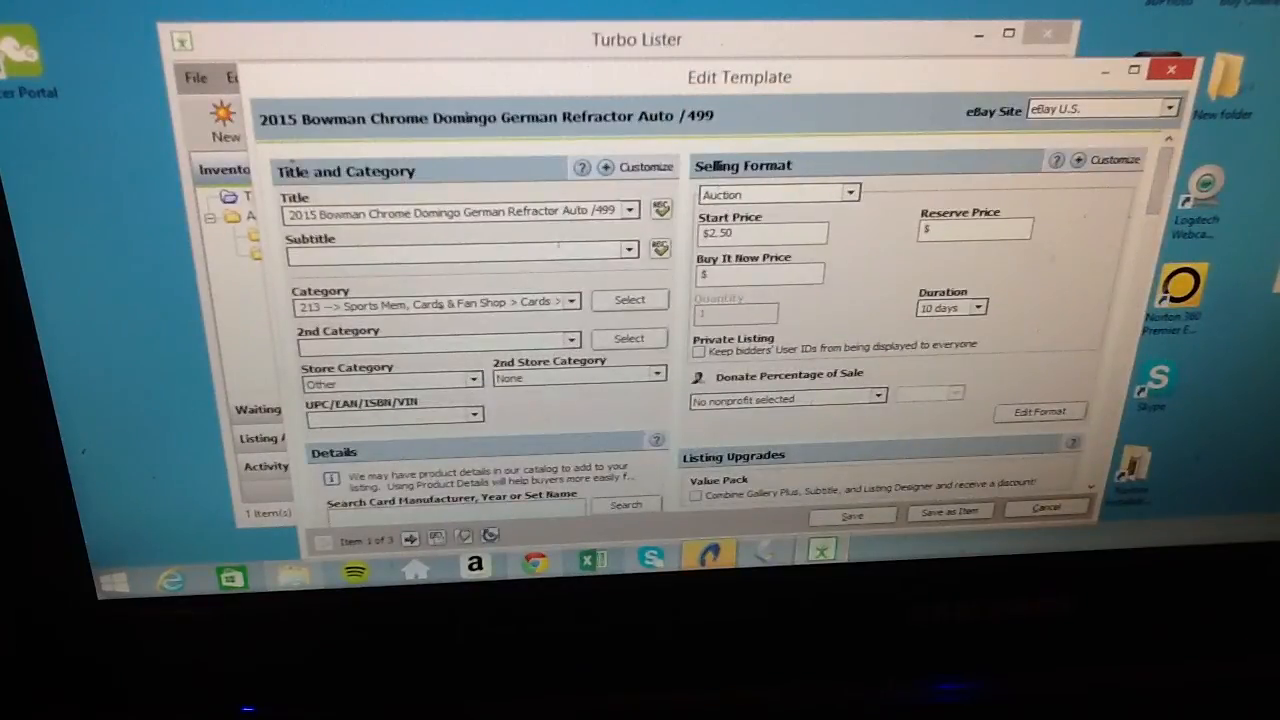
scroll("down", 3)
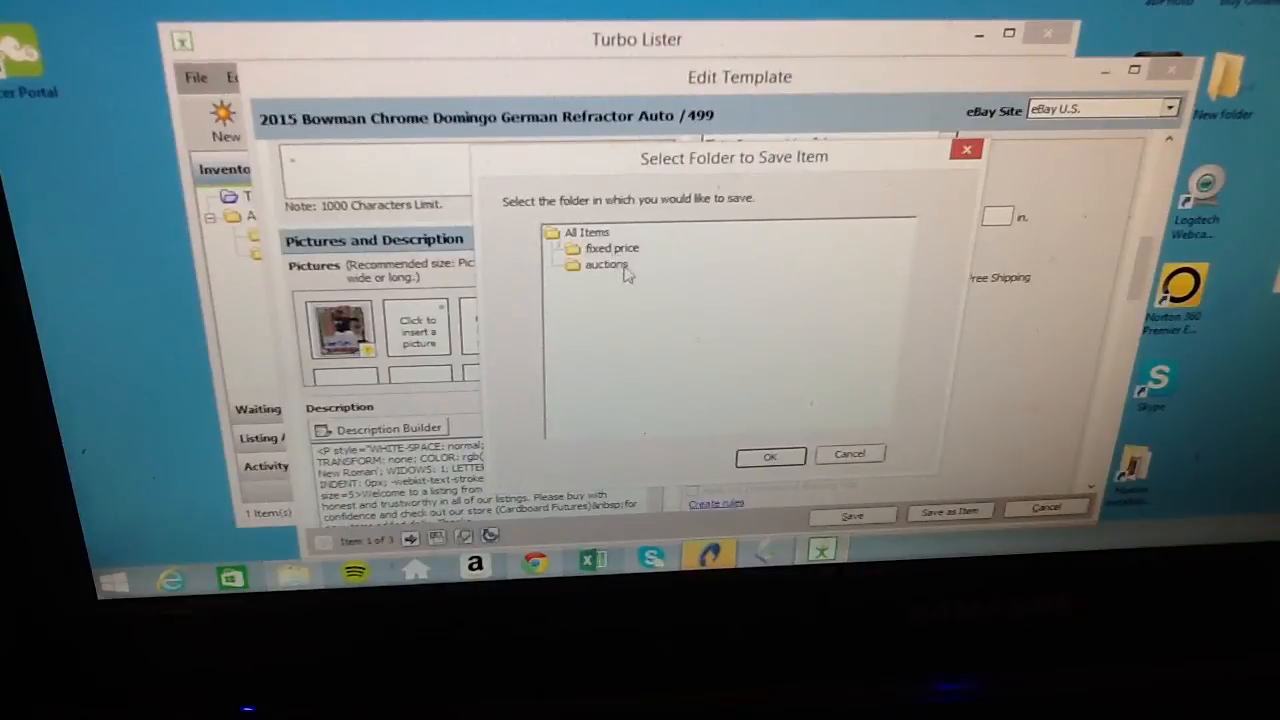
Step: Save the Bowman Chrome auction as an item into the auctions folder
left_click(605, 265)
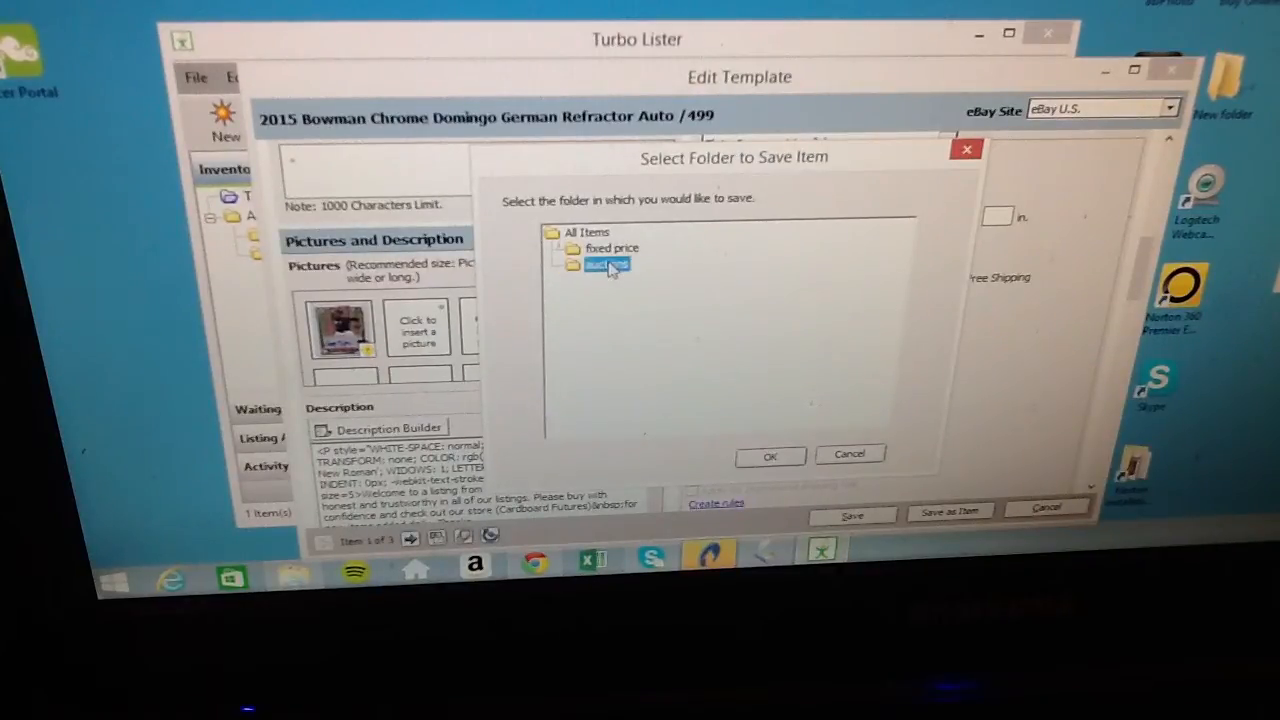
left_click(769, 455)
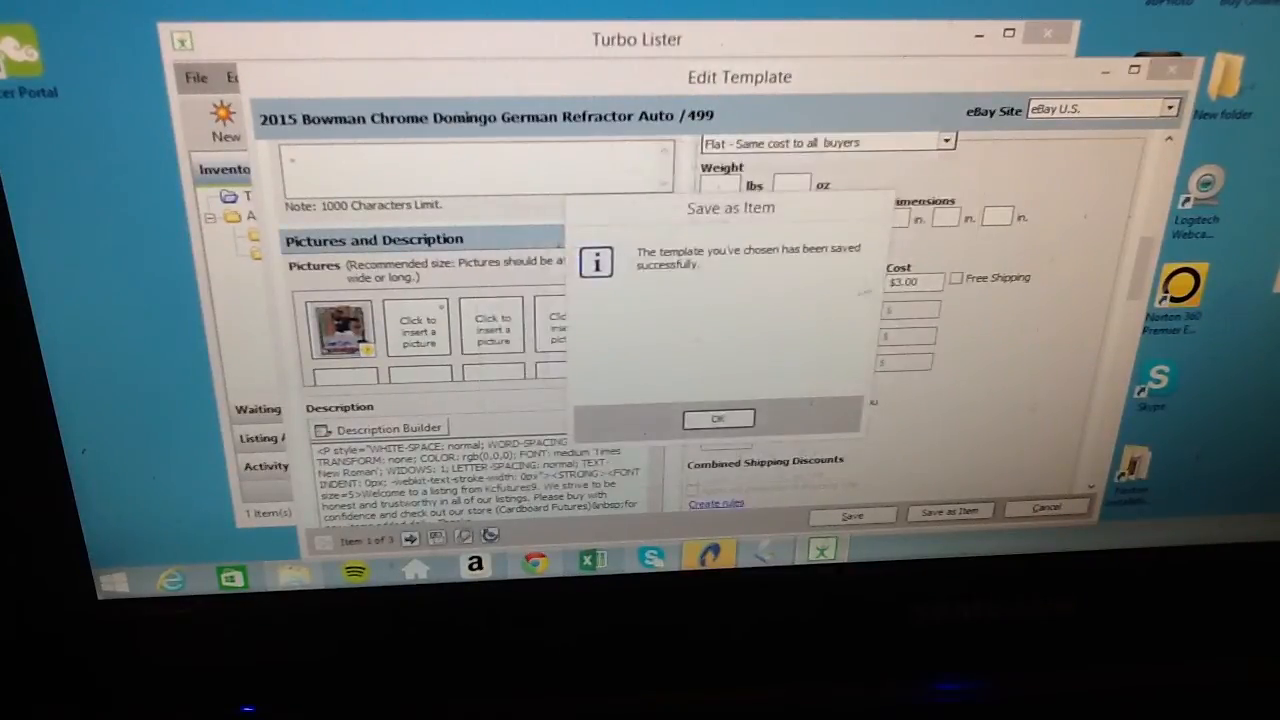
left_click(718, 418)
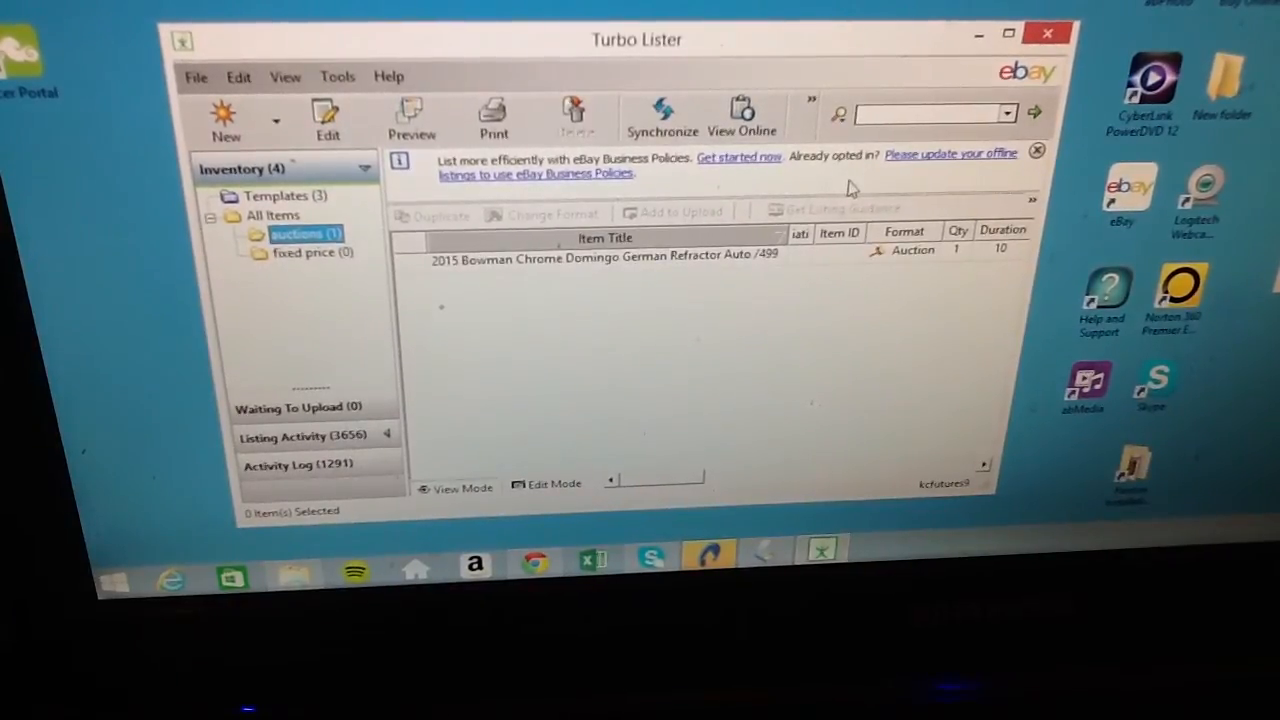
Step: Return to the Templates list and open the Josh Huff fixed-price template for editing
left_click(283, 196)
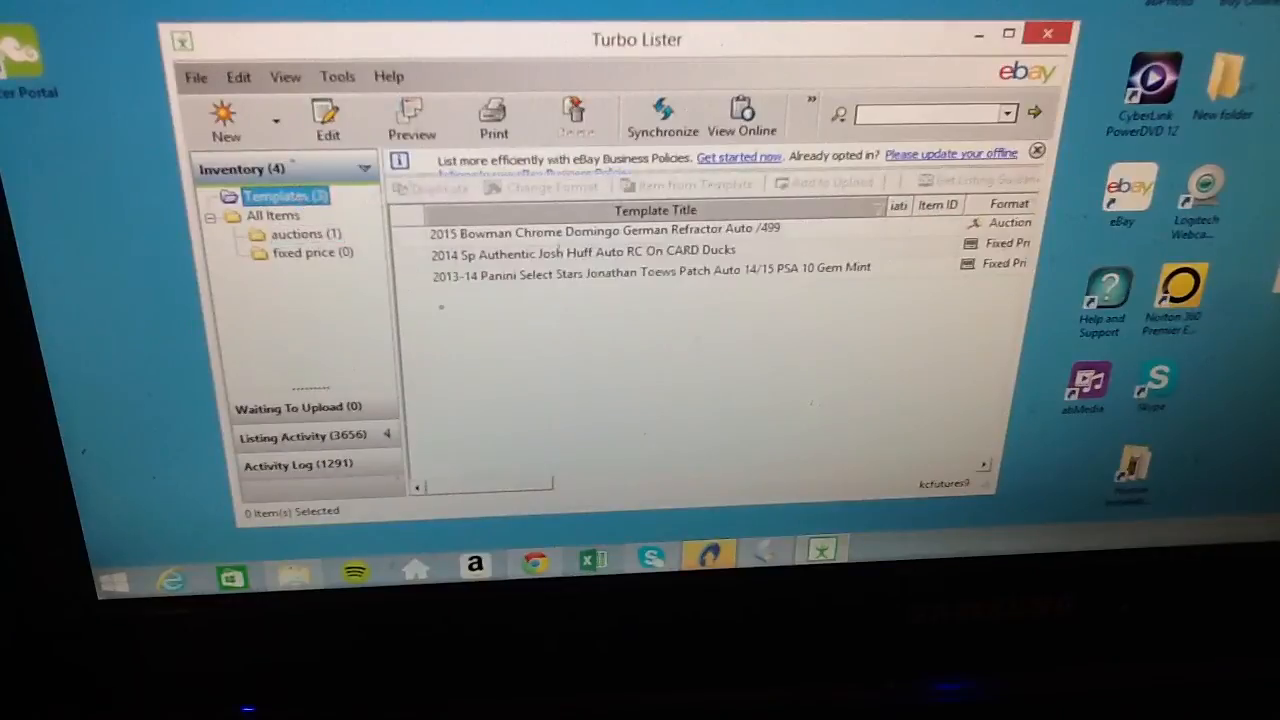
left_click(585, 251)
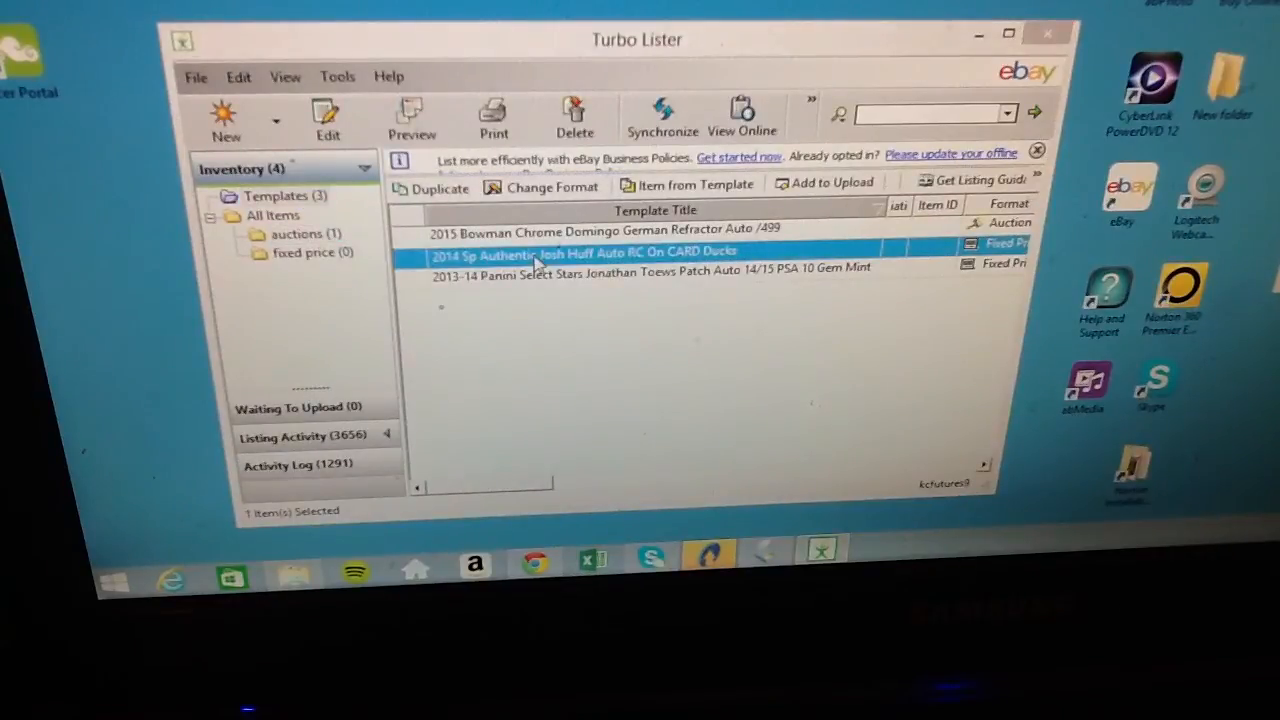
double_click(590, 252)
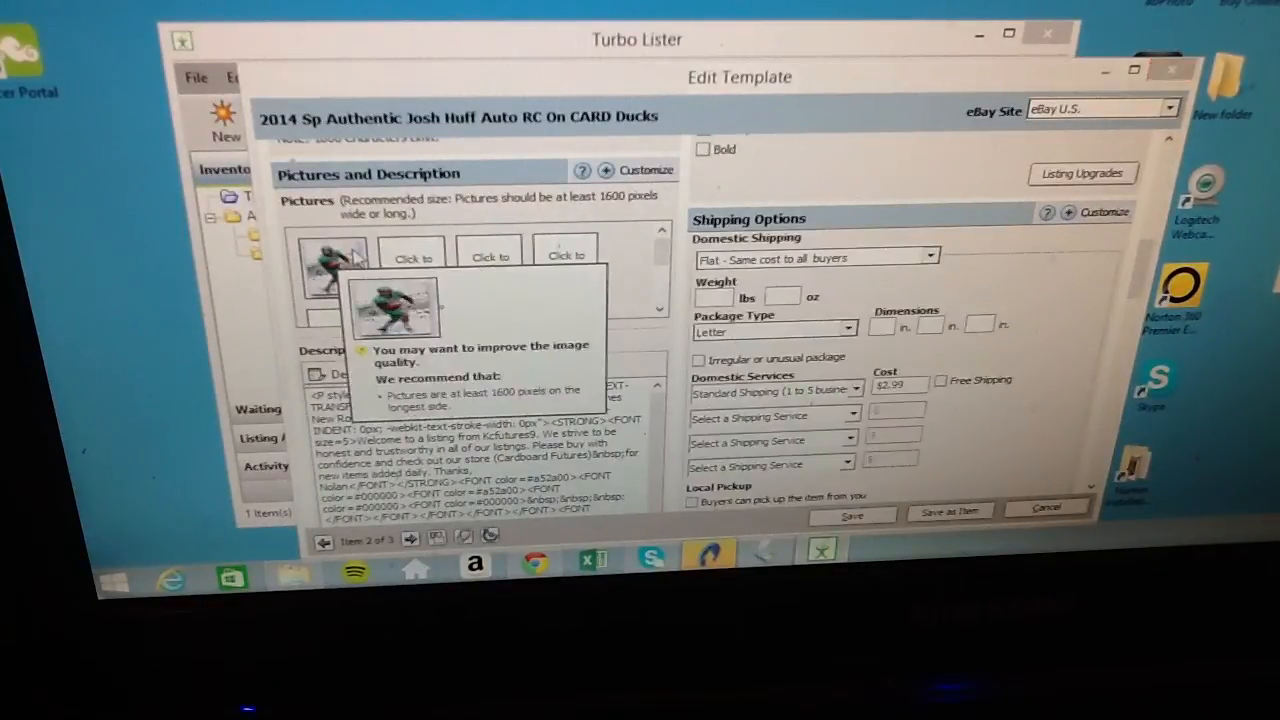
Step: Review the Josh Huff template's title, category and $10.00 fixed-price Buy It Now format
left_click(410, 255)
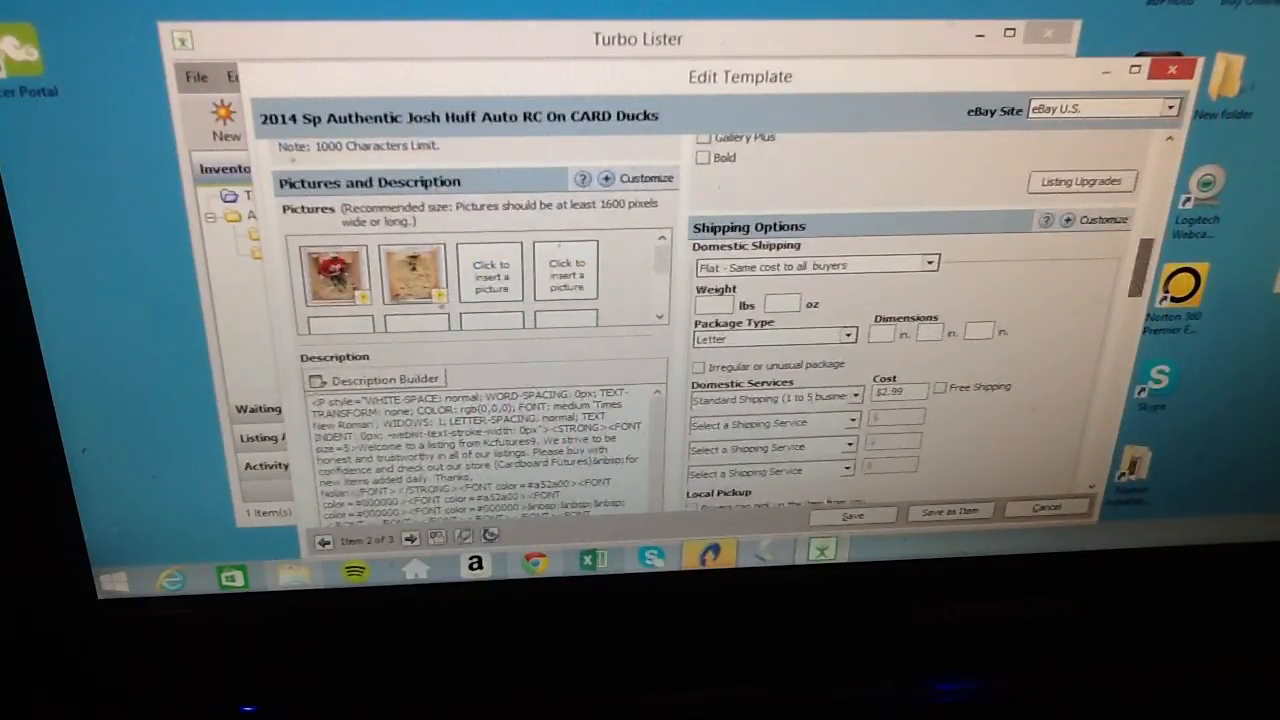
left_click(940, 387)
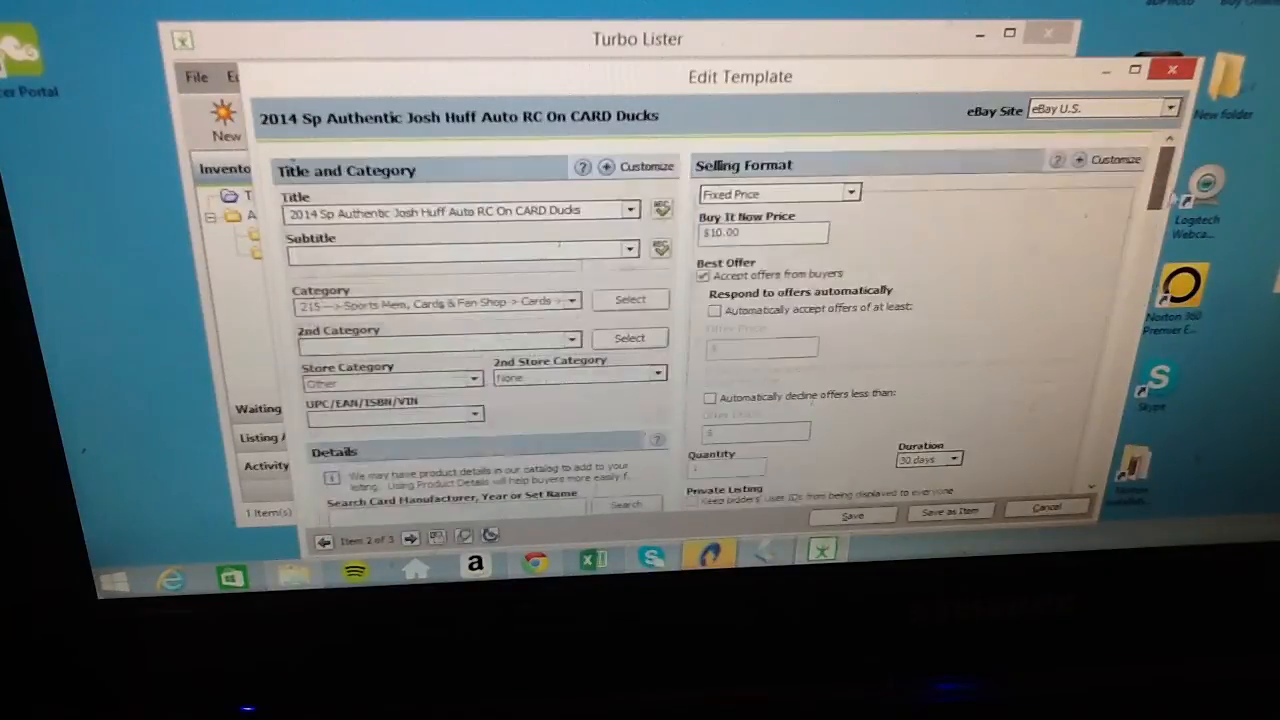
Step: Replace the title with '2012 Jerry Rice Sp Authentic Canvas Auto 49ers'
triple_click(455, 210)
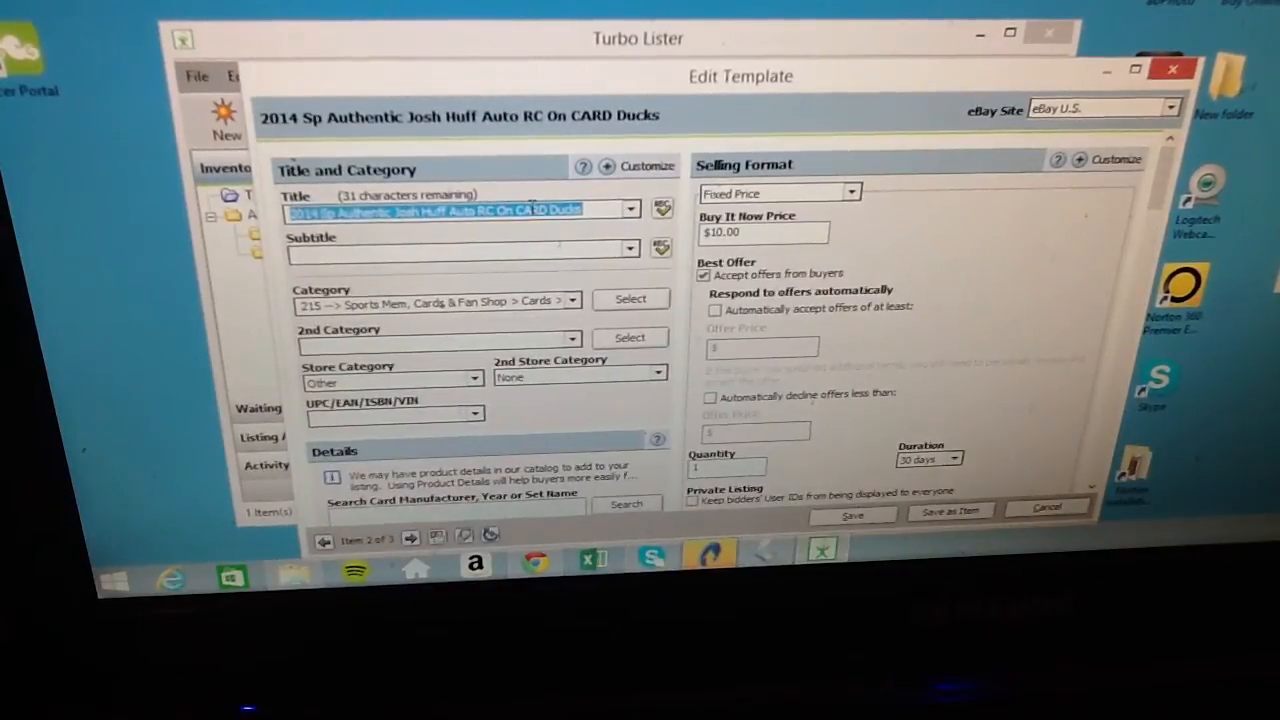
type("2012")
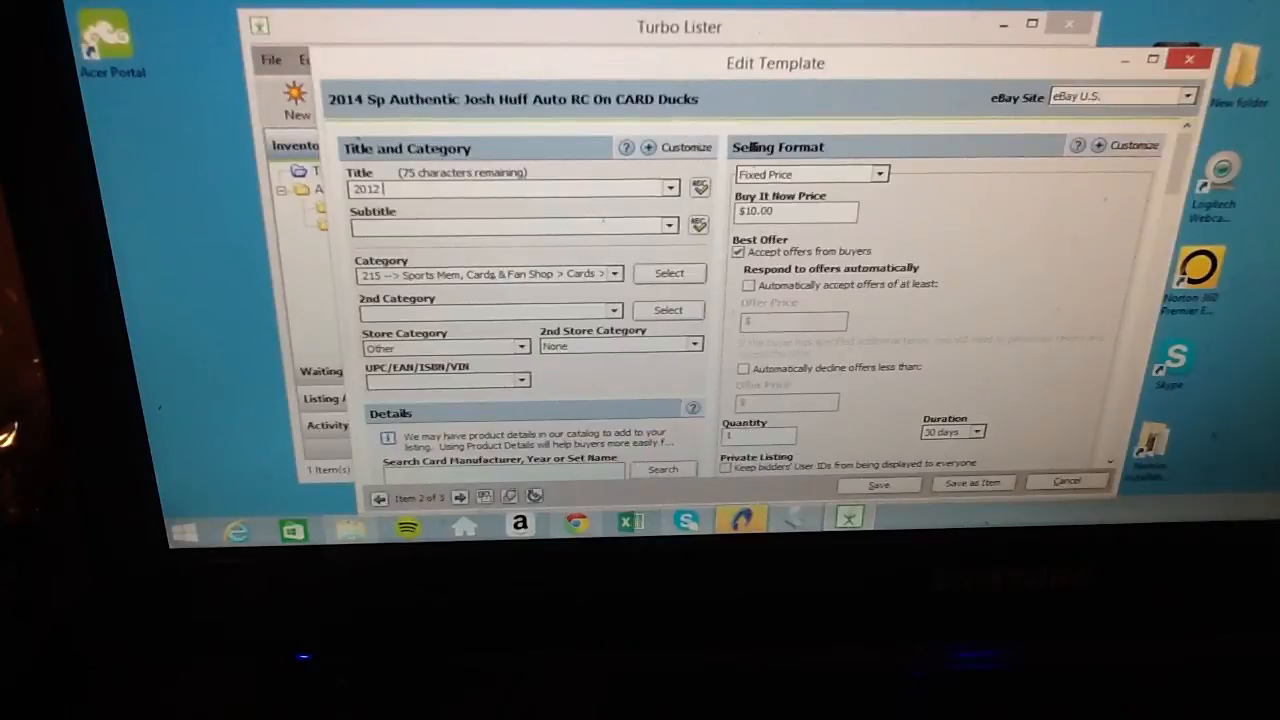
type("Jerry Ri")
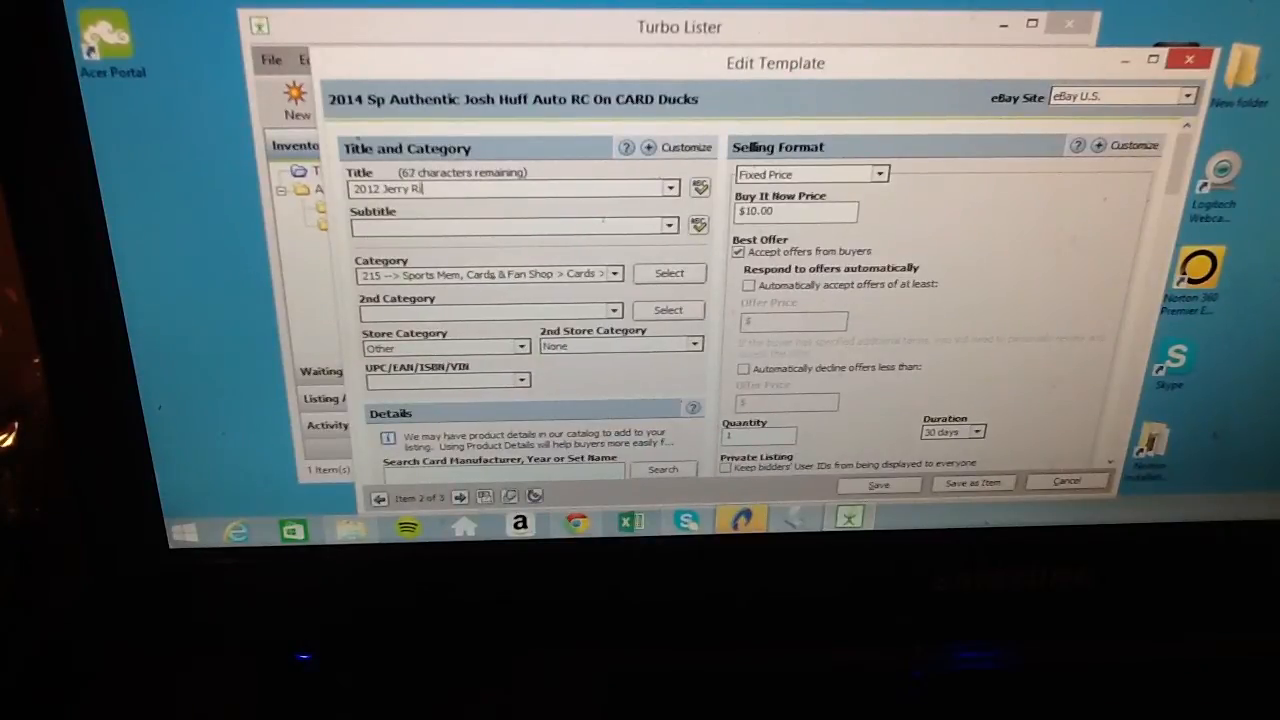
type("ce S")
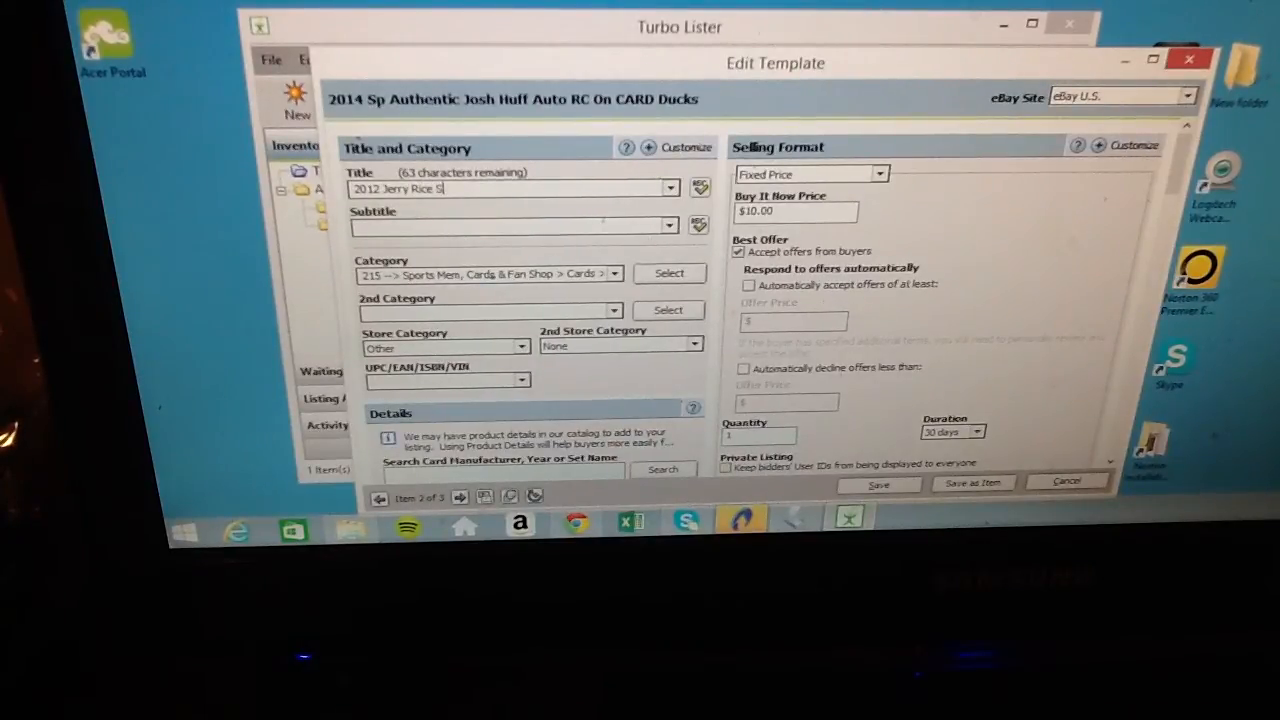
type("p Authentic Canvas")
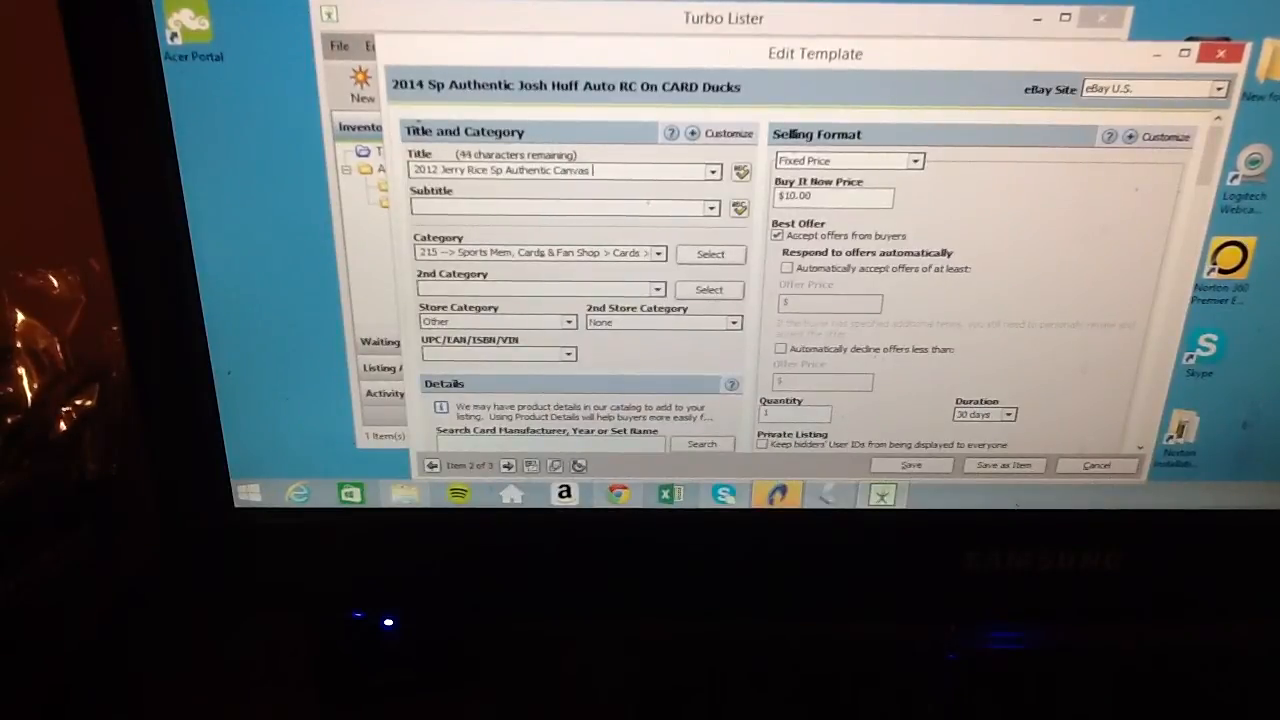
type("Auto")
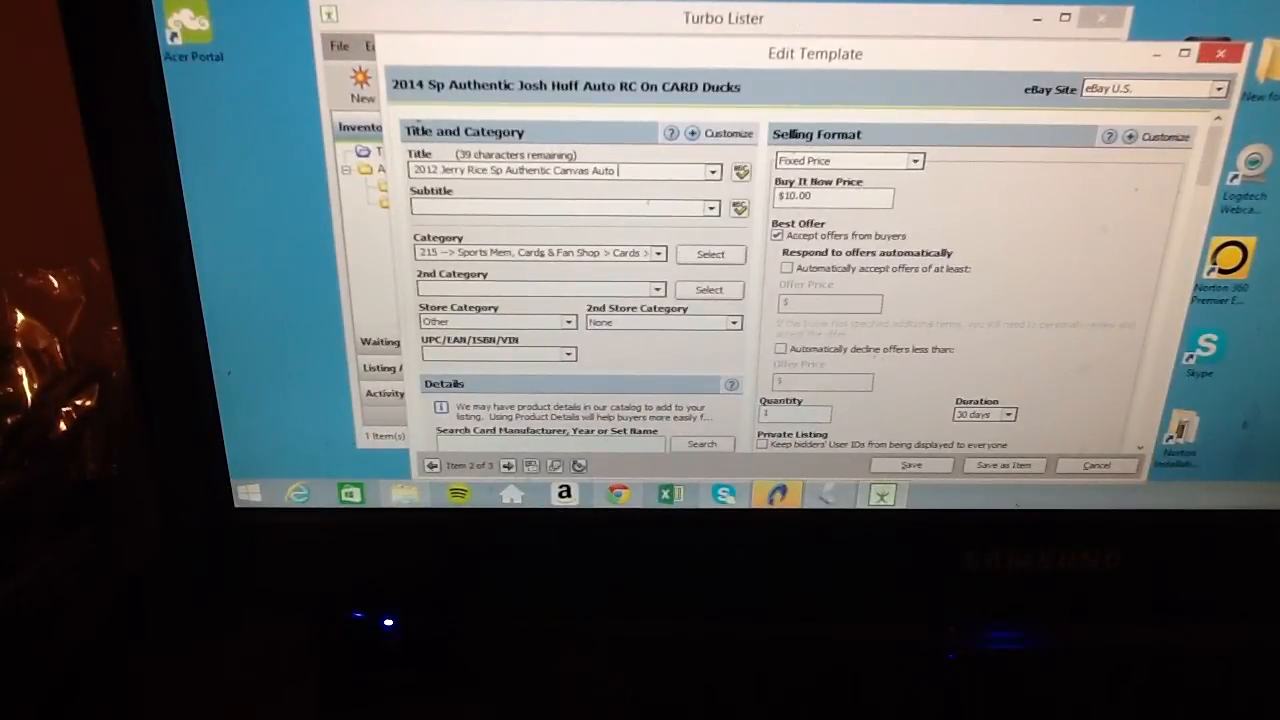
type("49ers")
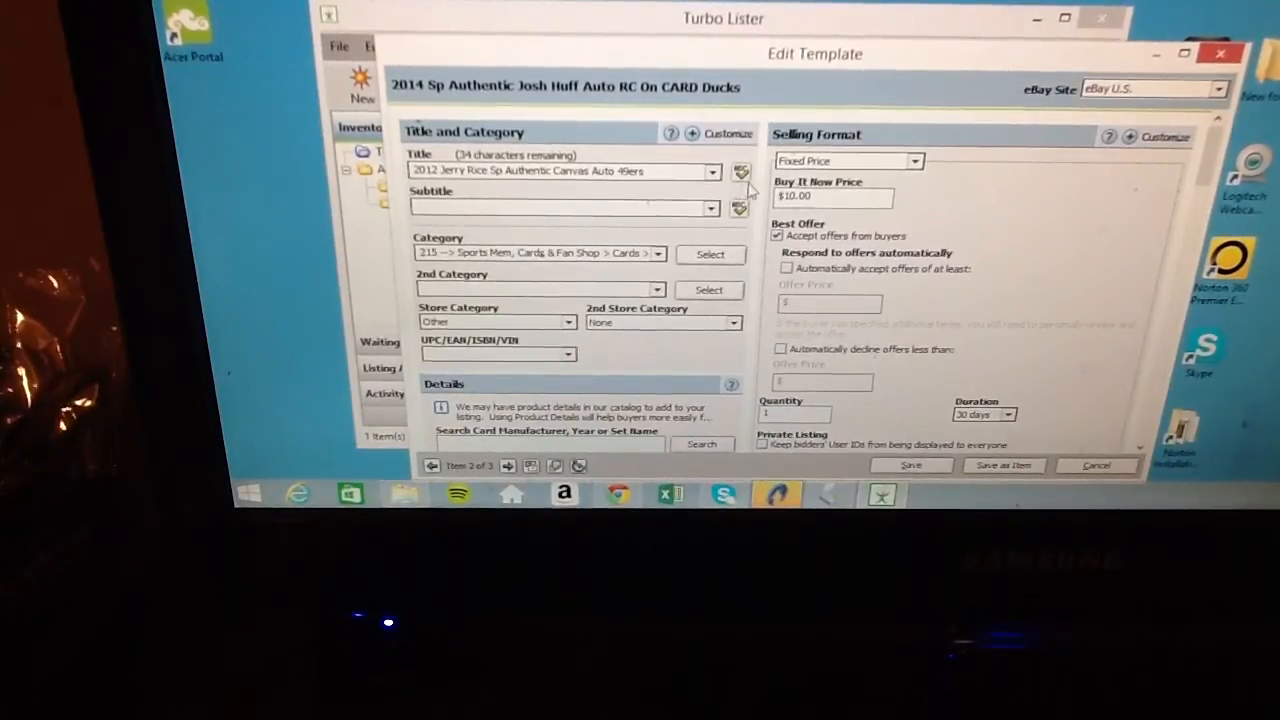
mouse_move(920, 185)
type("300")
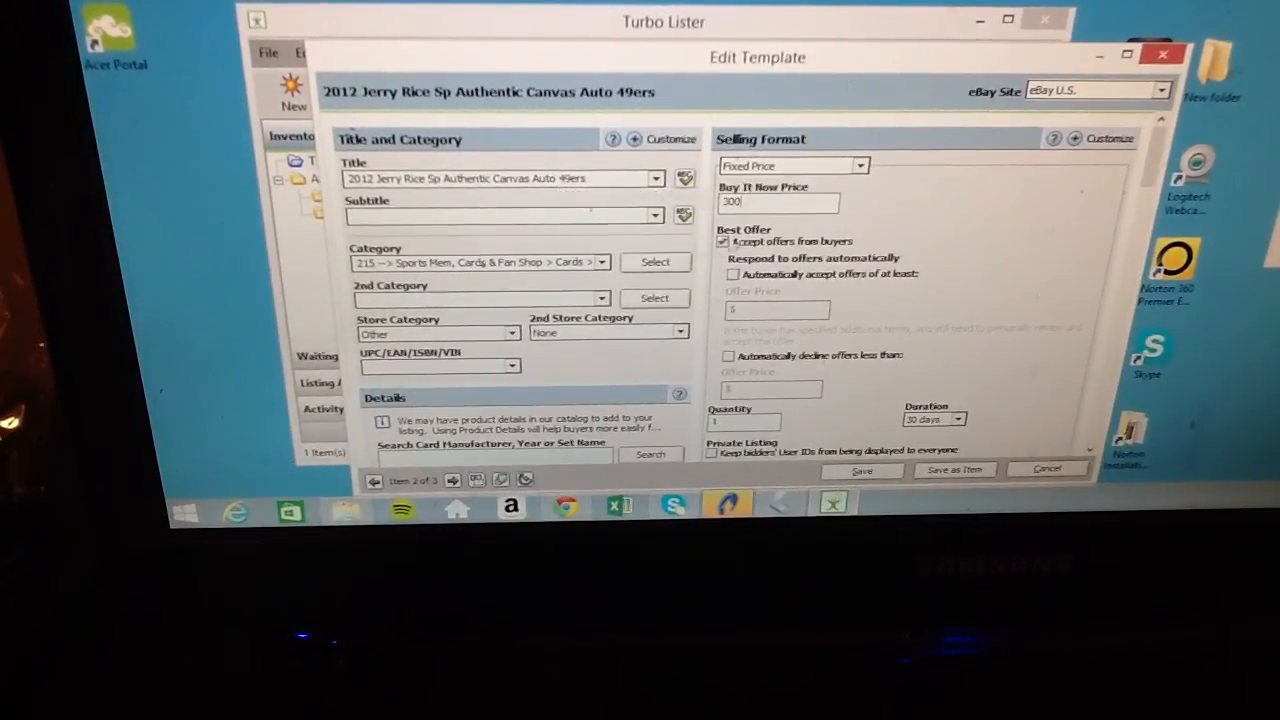
Step: Confirm the $300.00 Buy It Now price keeps a 30-day listing duration
scroll("down", 3)
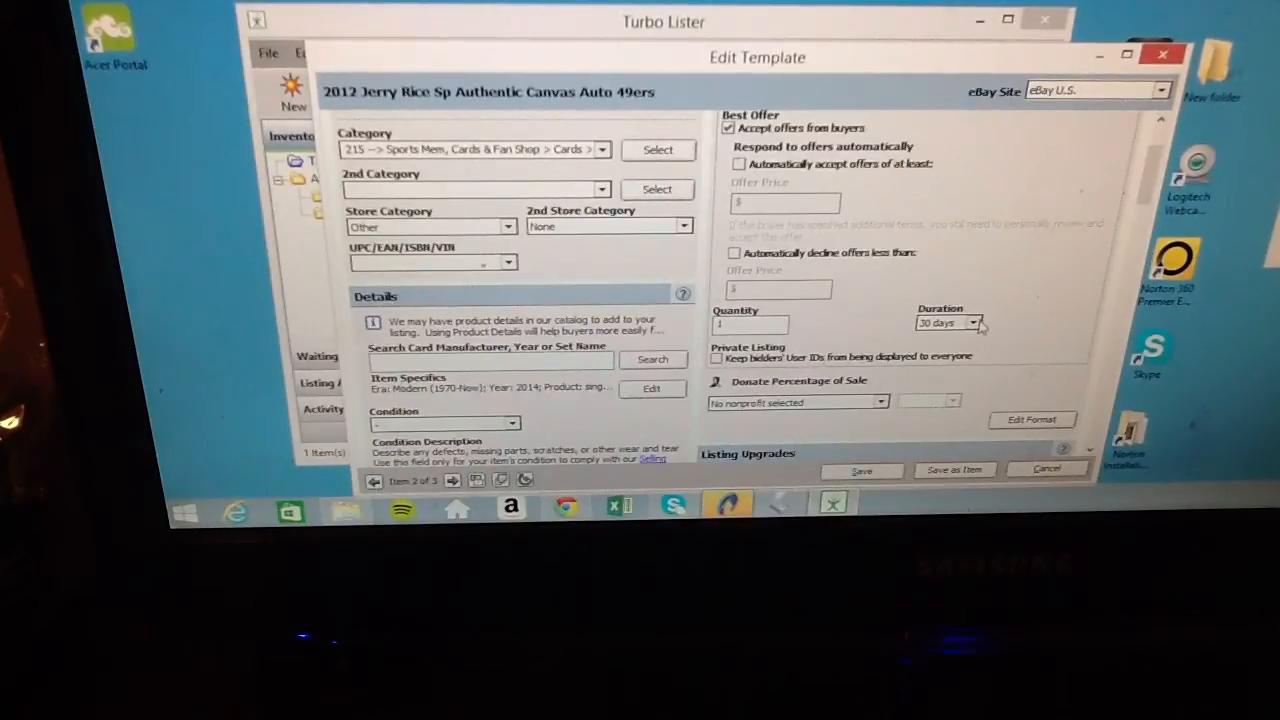
left_click(978, 322)
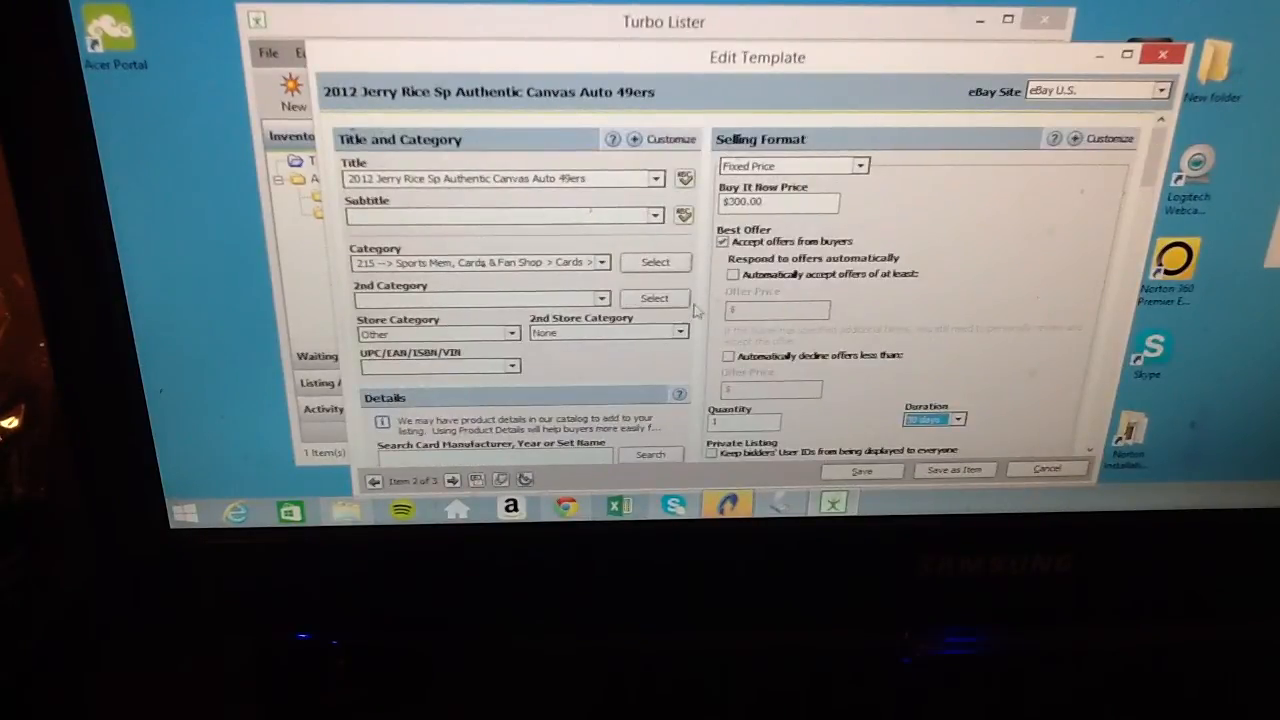
scroll("down", 3)
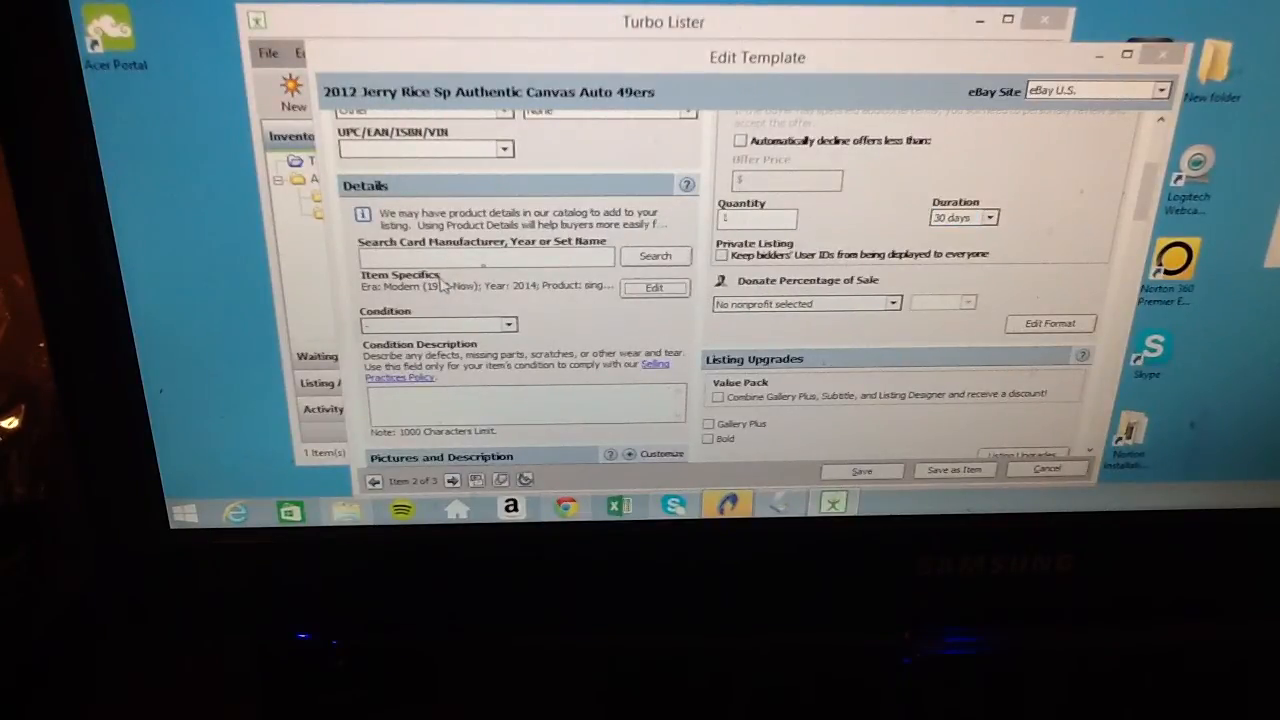
Step: Set item specifics to San Francisco 49ers, Modern (1970-Now), 2012 and Jerry Rice
left_click(654, 288)
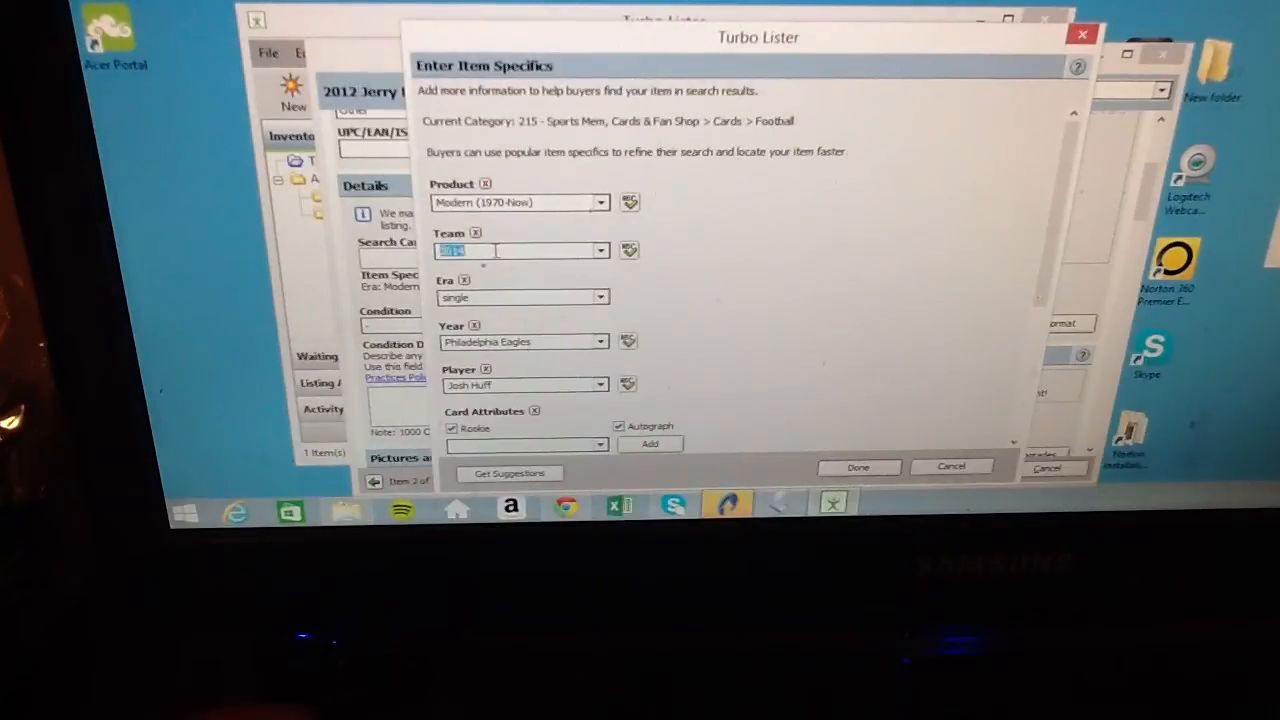
type("2012")
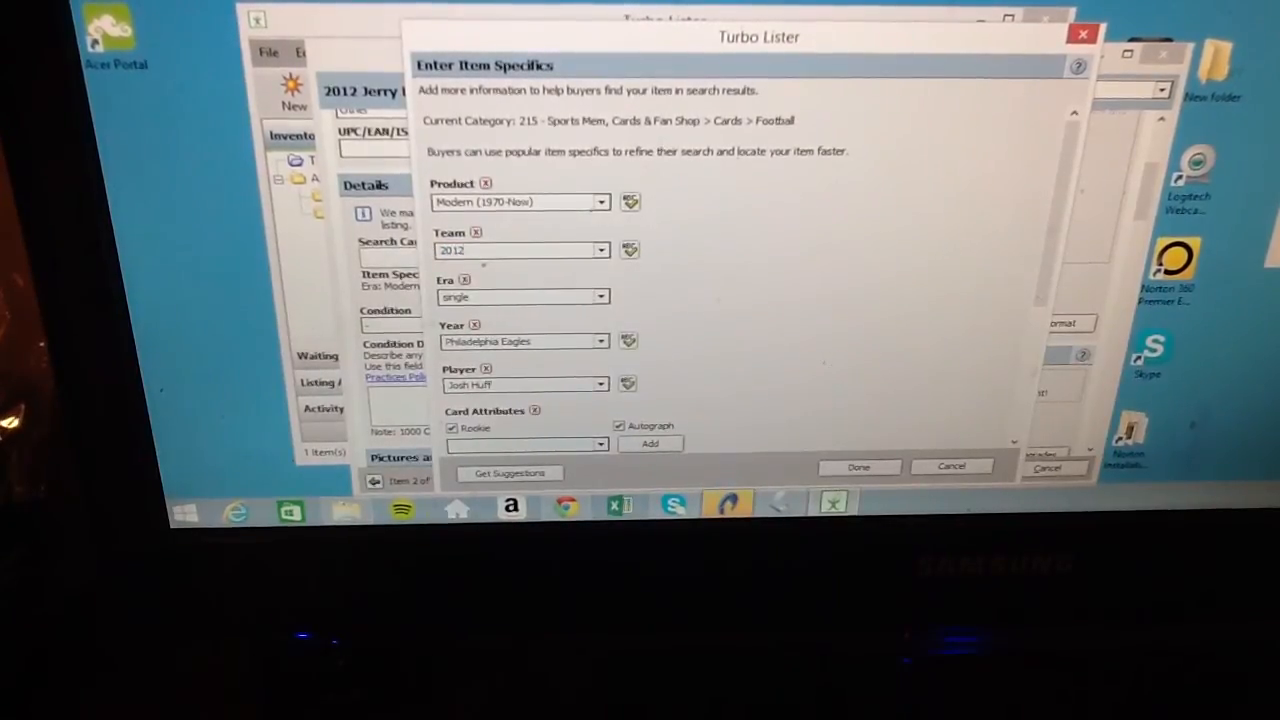
triple_click(515, 341)
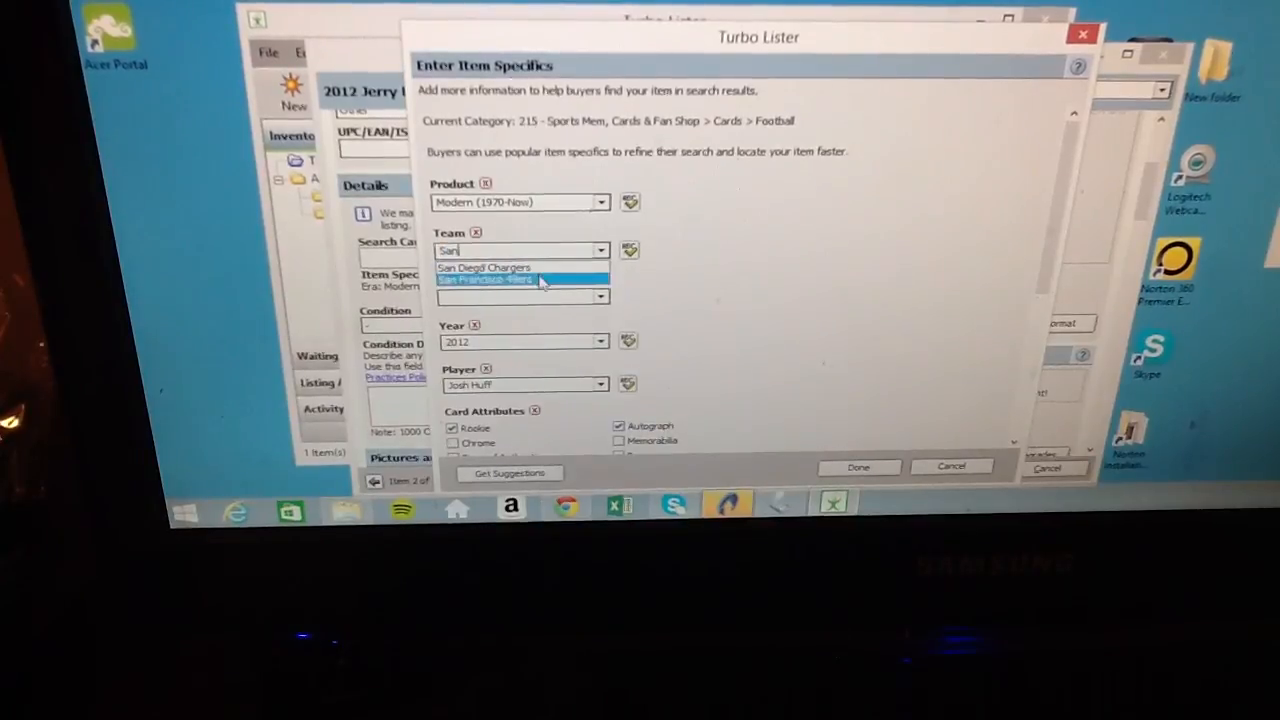
left_click(520, 280)
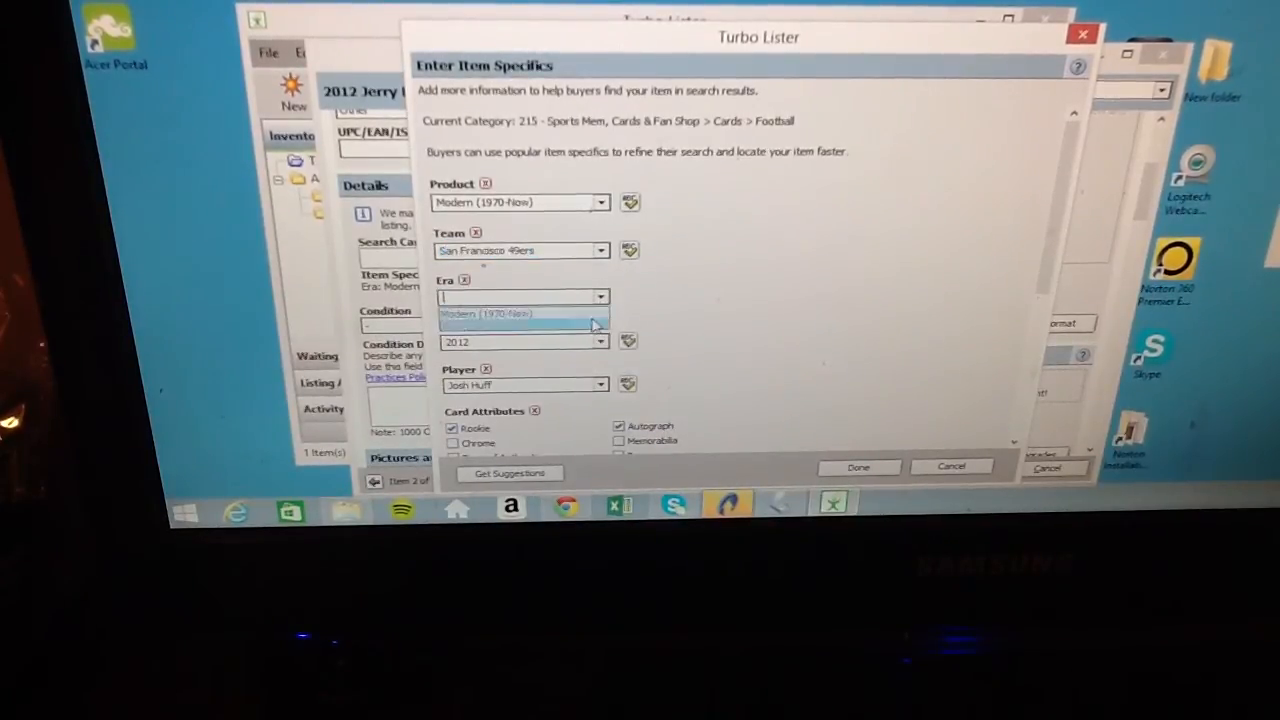
left_click(520, 313)
type("Jerry")
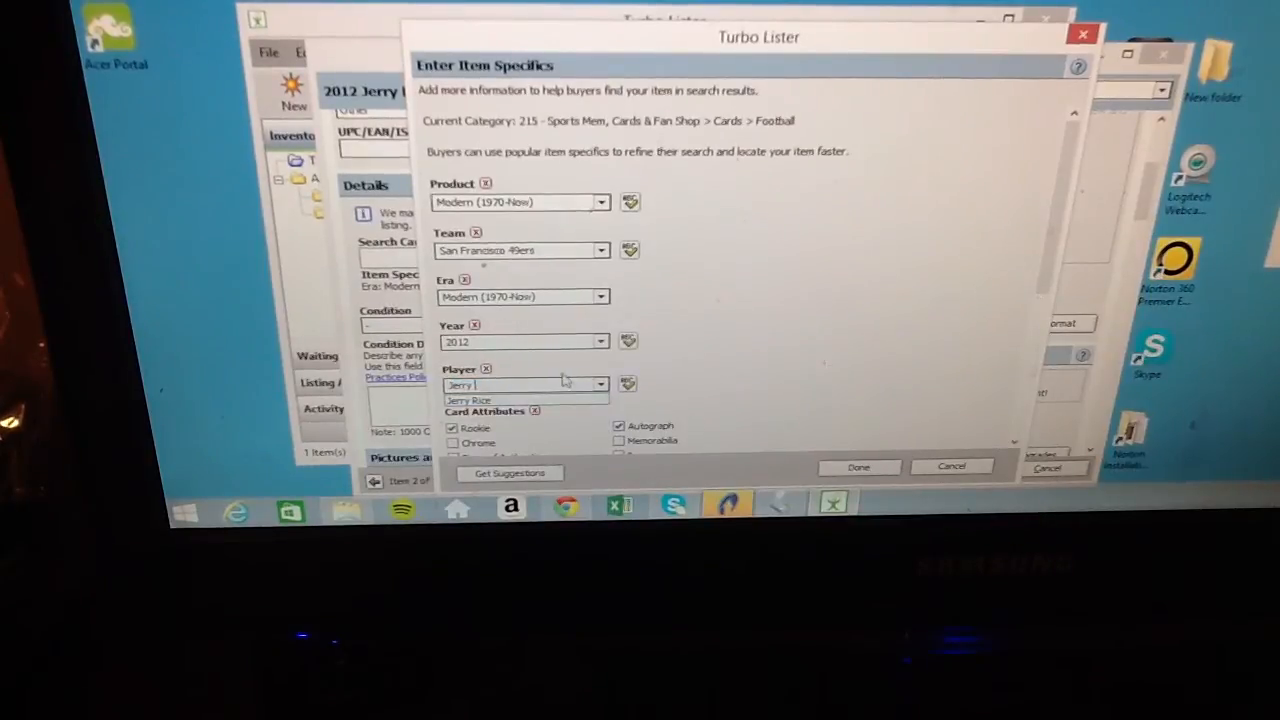
left_click(469, 400)
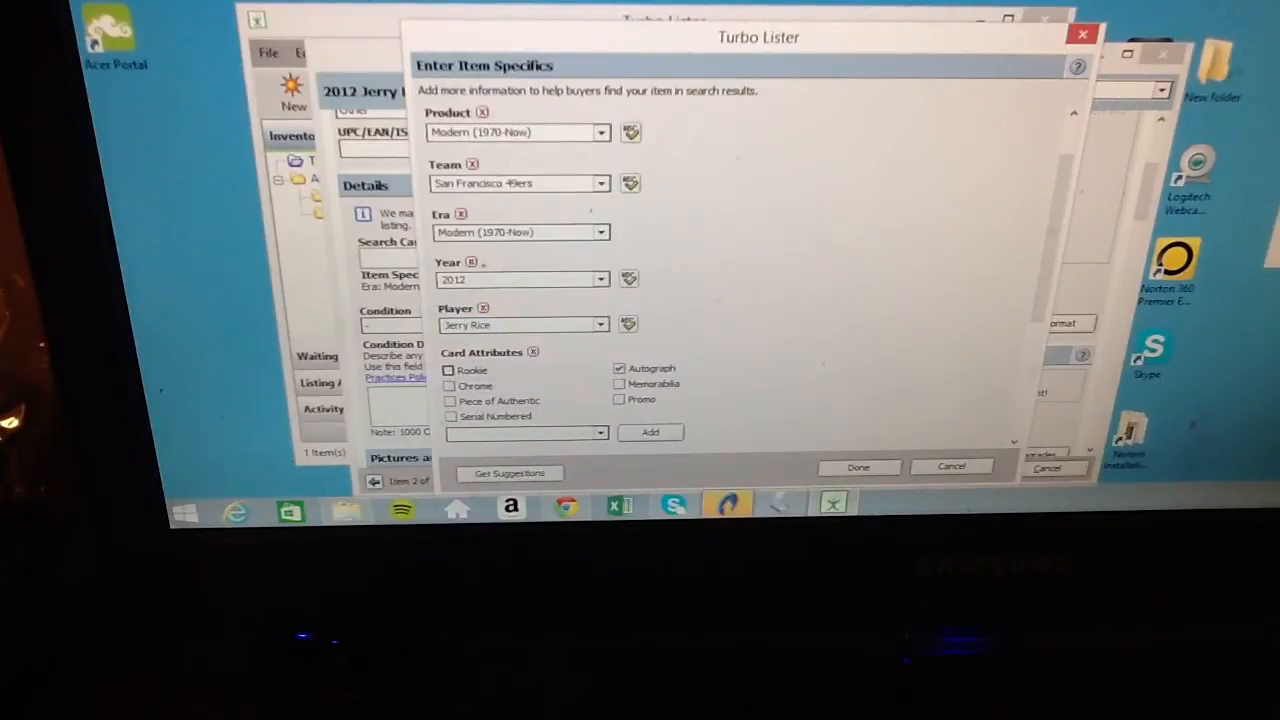
left_click(857, 467)
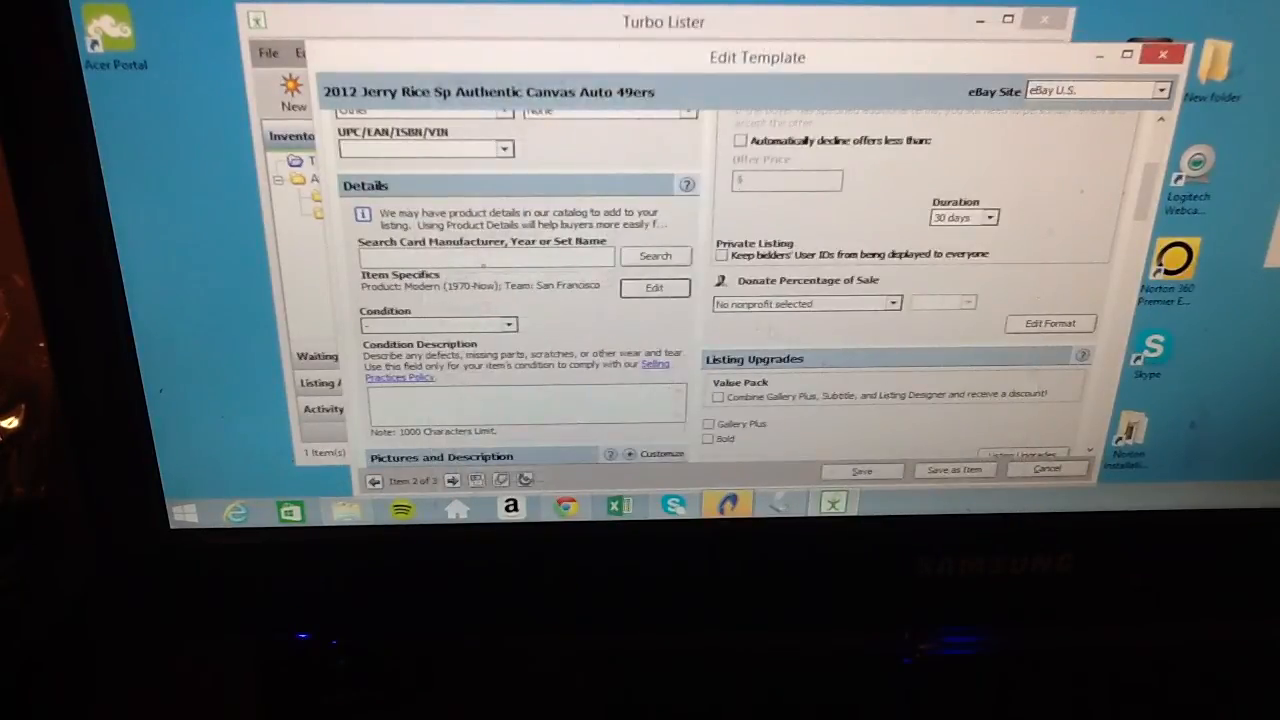
Step: Start saving the Jerry Rice template as an item
scroll("down", 3)
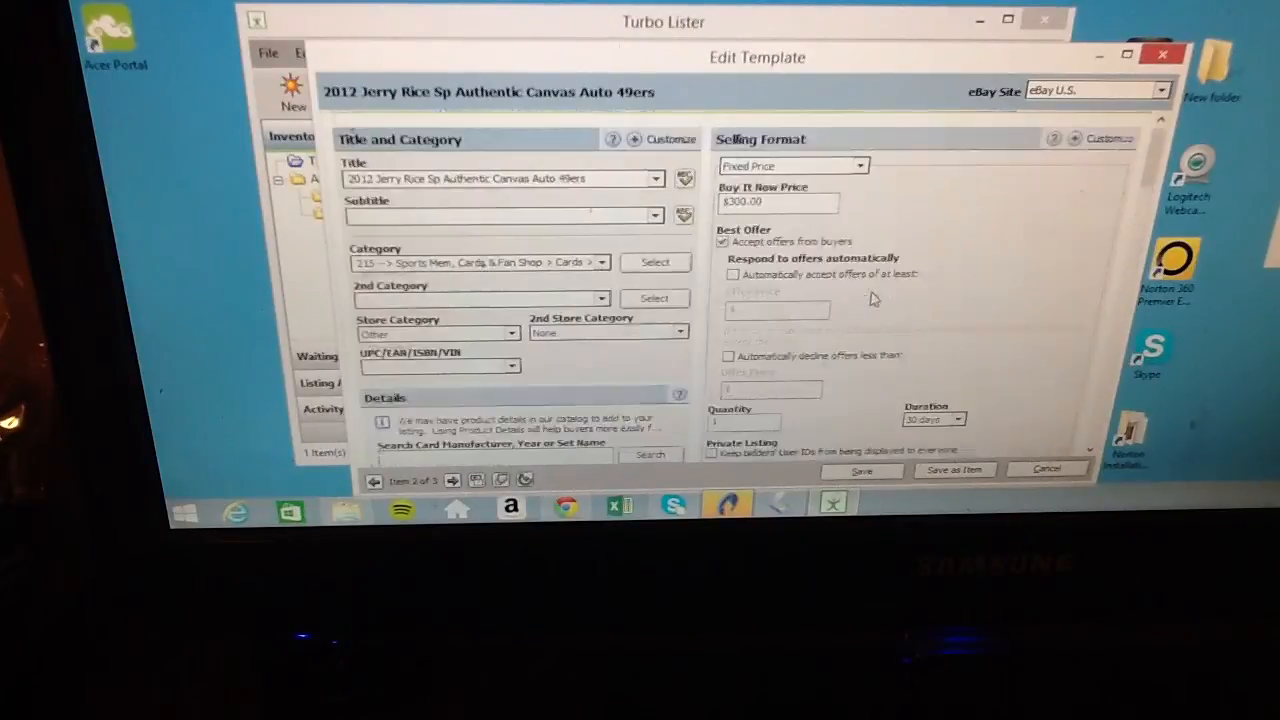
left_click(953, 470)
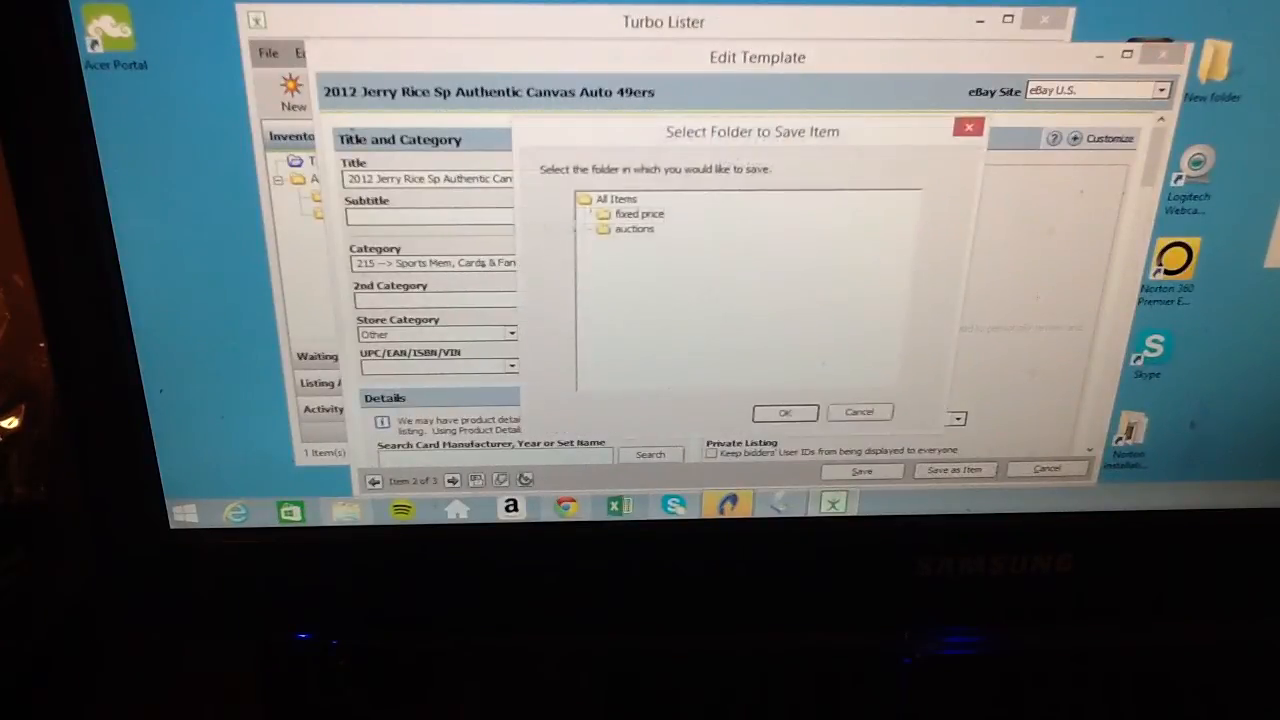
Step: Save the Jerry Rice card as an item into the fixed price folder
left_click(785, 412)
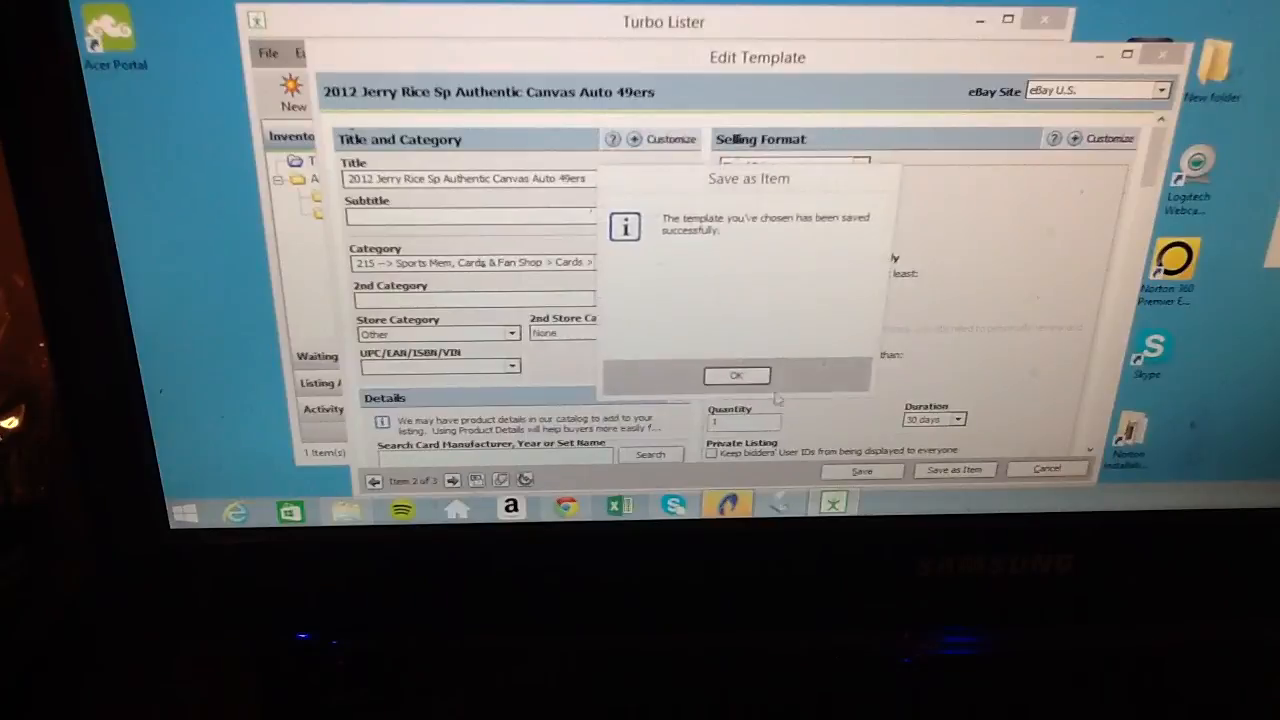
left_click(736, 375)
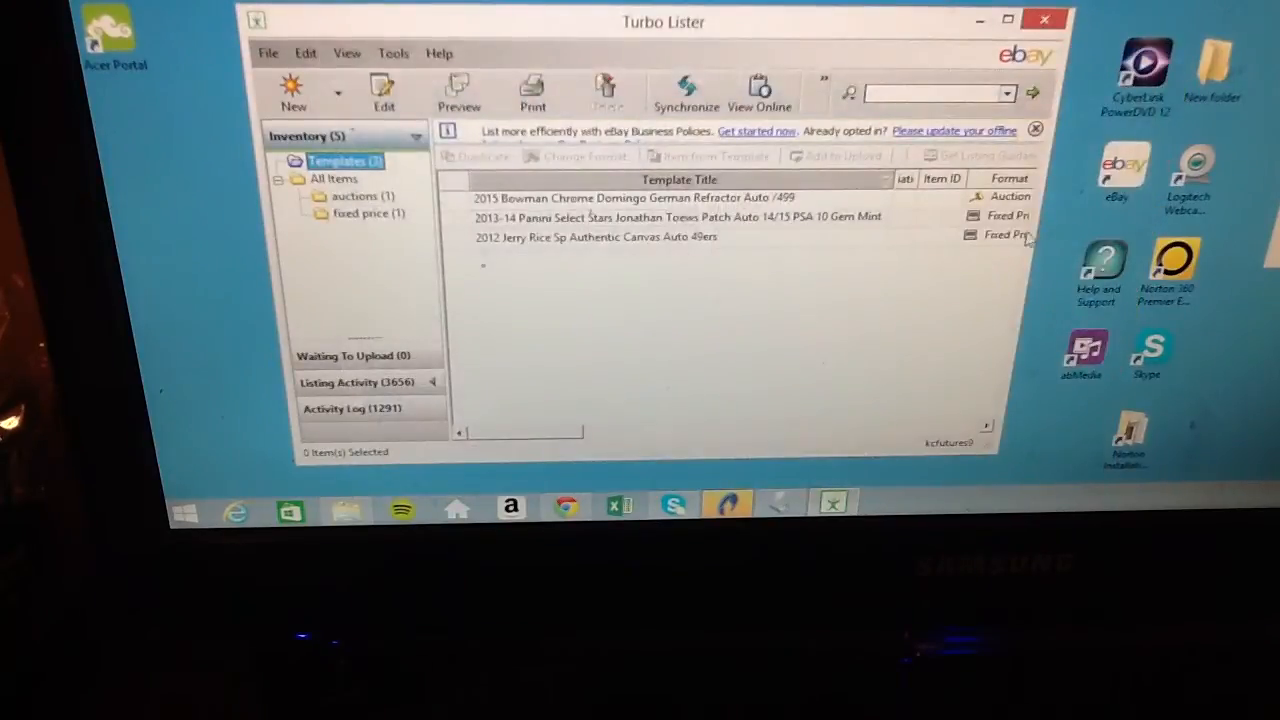